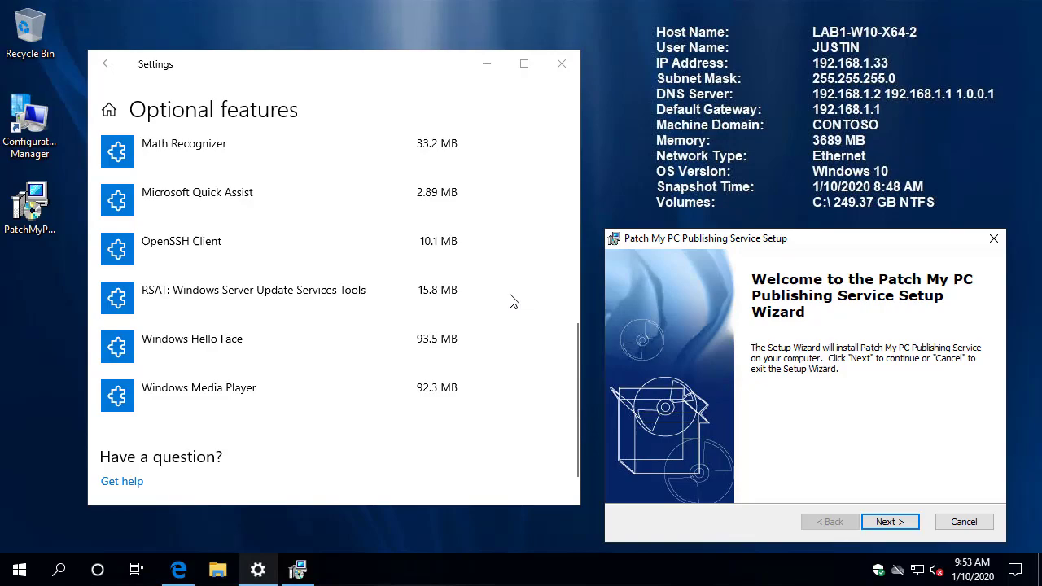
{"action": "mouse_move", "coordinate": [652, 167]}
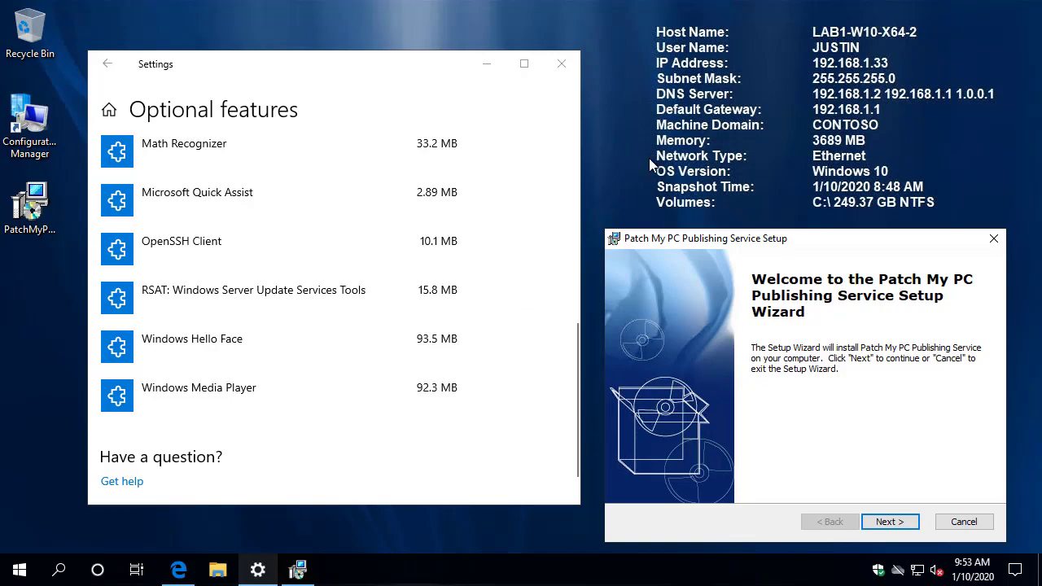
{"action": "mouse_move", "coordinate": [678, 161]}
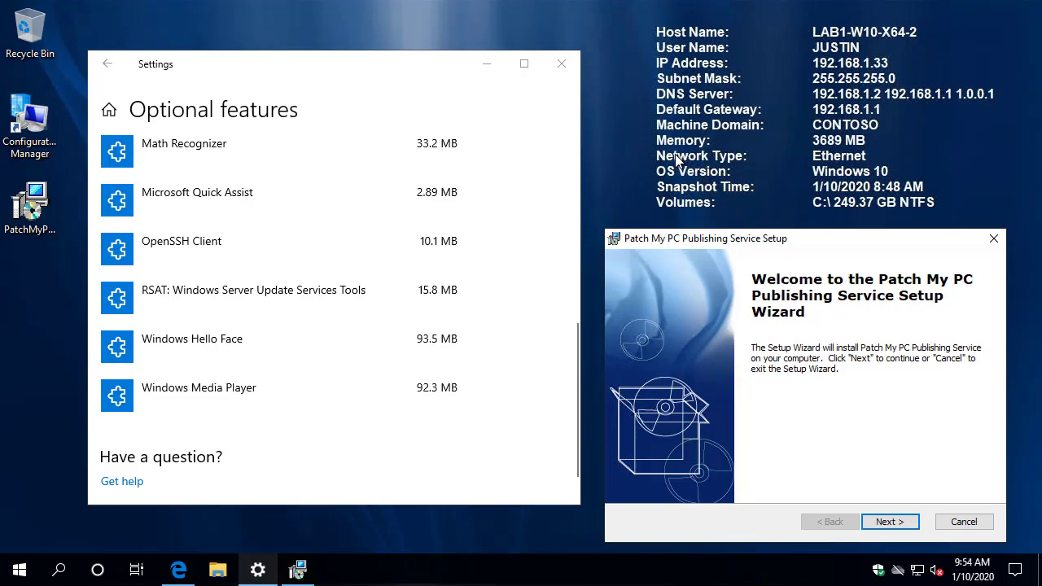
Install the Publishing Service after accepting the license, keeping the default features and installation folder.
{"action": "left_click", "coordinate": [30, 204]}
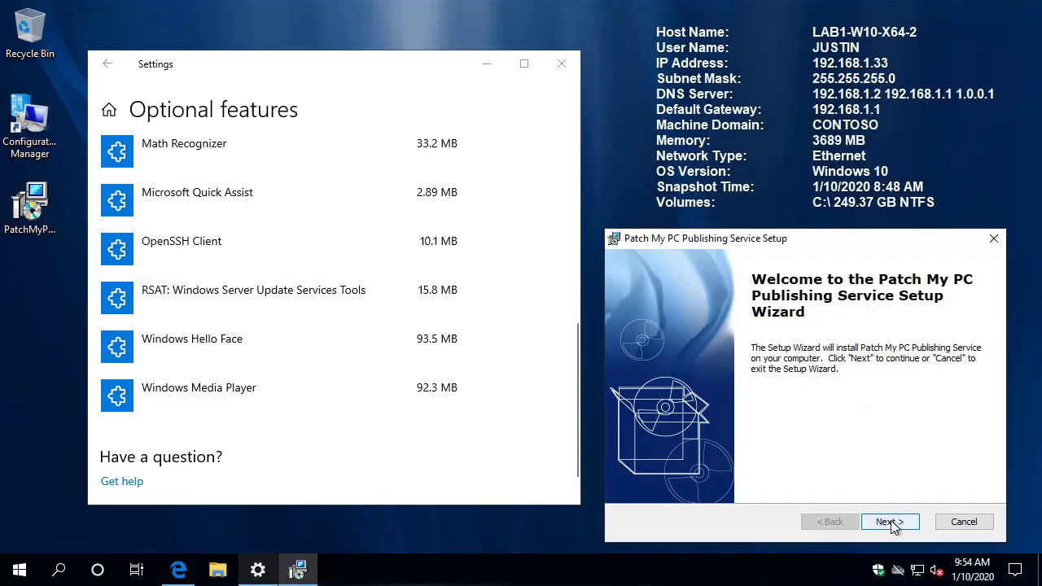
{"action": "left_click", "coordinate": [890, 522]}
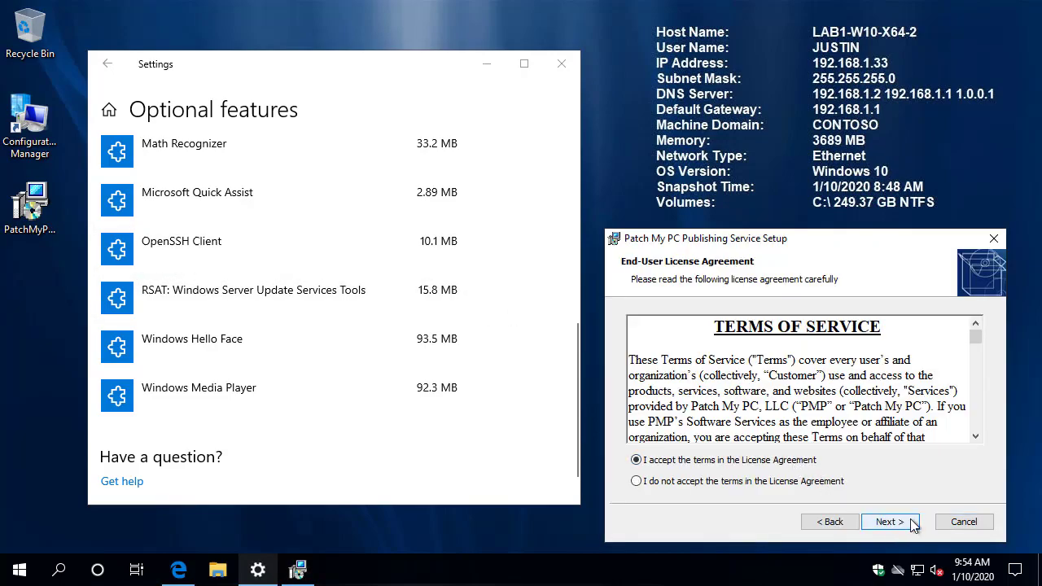
{"action": "left_click", "coordinate": [890, 522]}
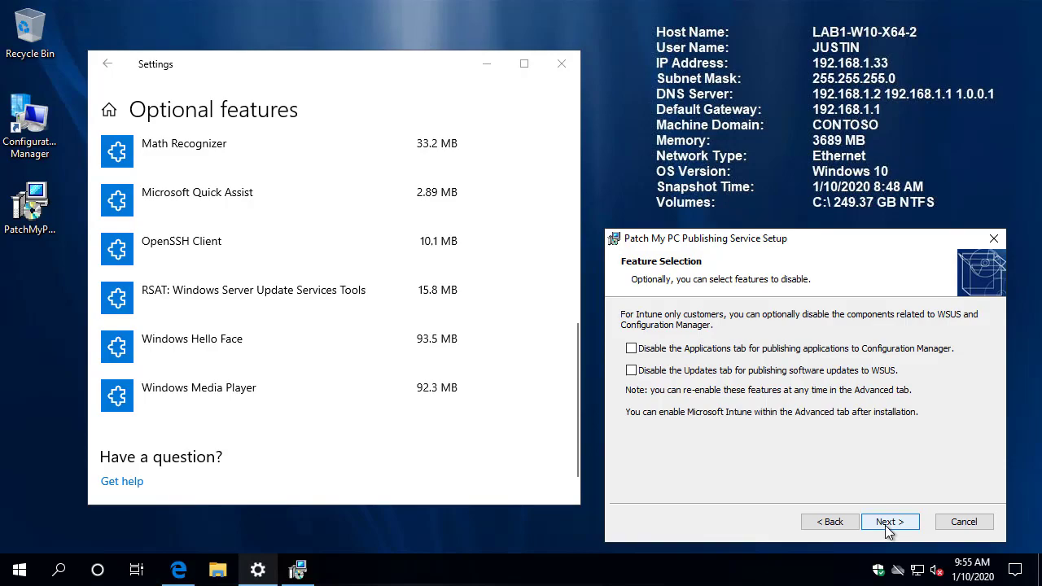
{"action": "left_click", "coordinate": [890, 522]}
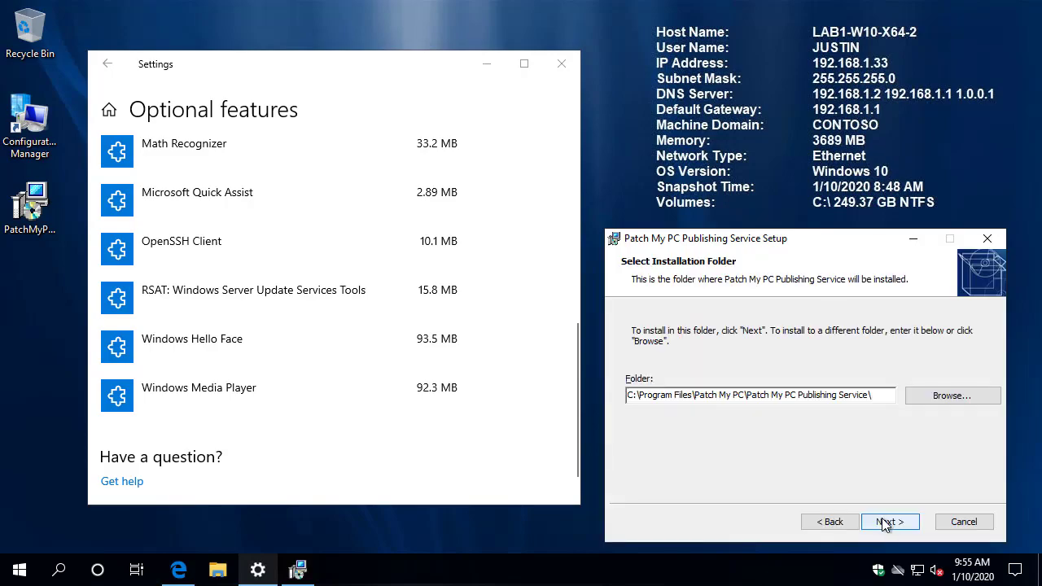
{"action": "left_click", "coordinate": [890, 522]}
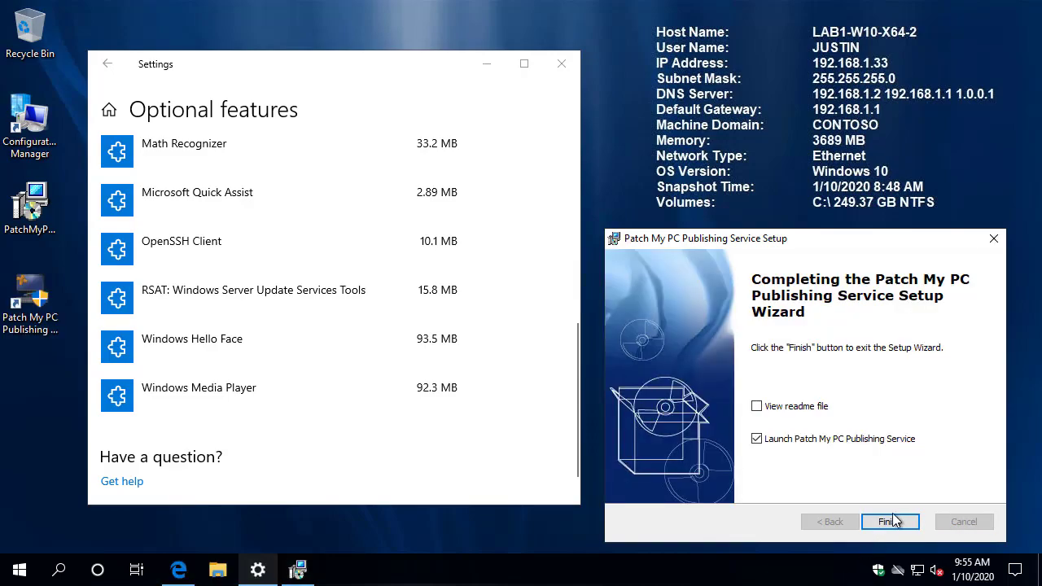
Finish setup with launch enabled, approve the UAC prompt, and dismiss the WSUS connection error.
{"action": "left_click", "coordinate": [890, 521]}
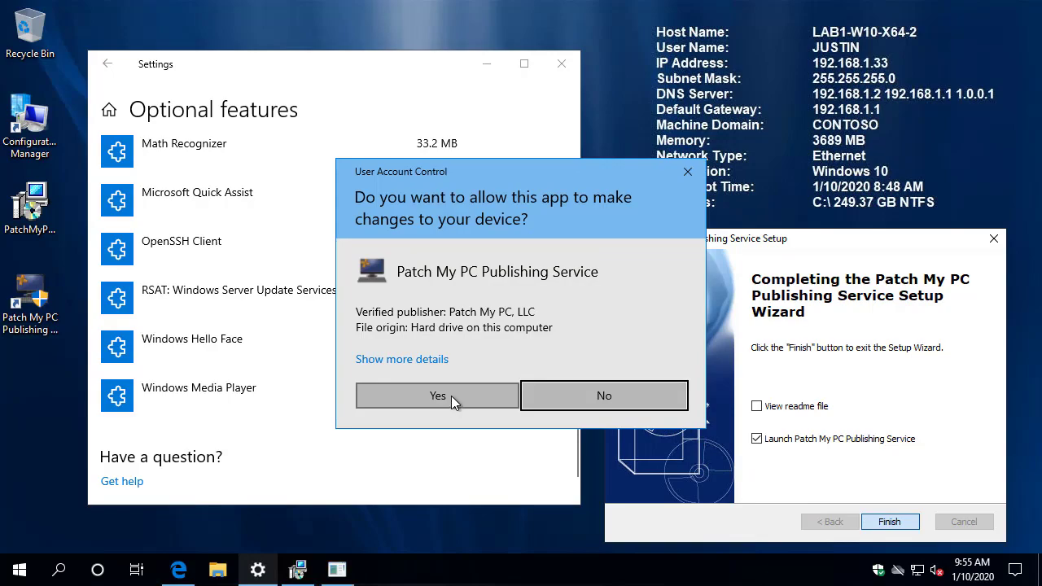
{"action": "left_click", "coordinate": [436, 395]}
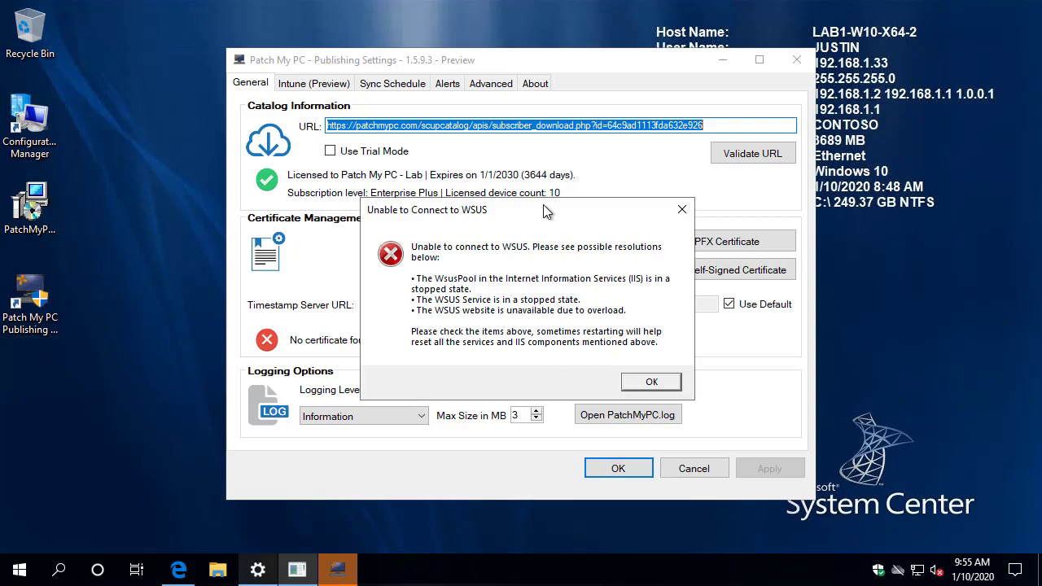
{"action": "mouse_move", "coordinate": [580, 249]}
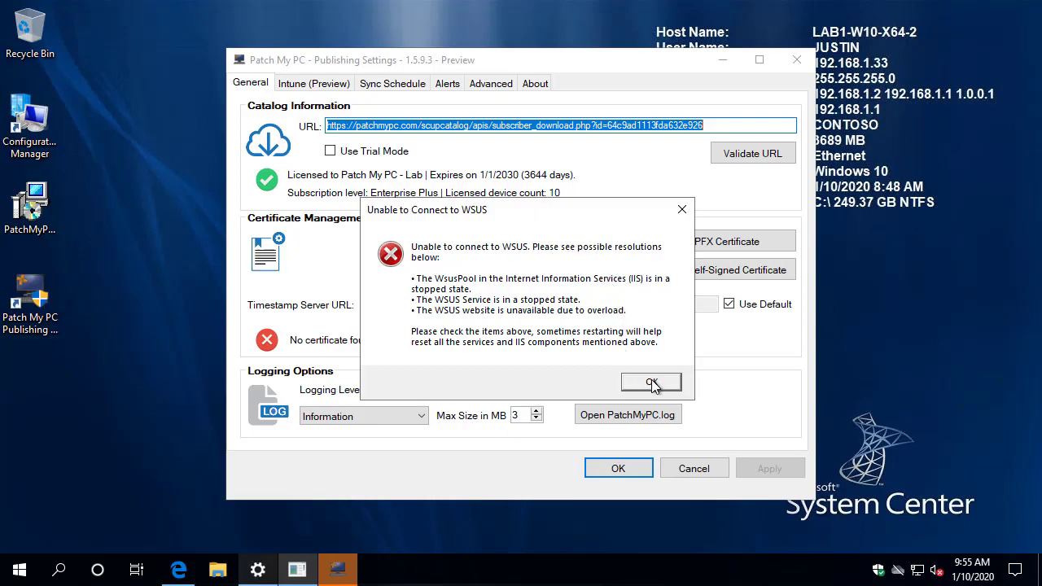
{"action": "left_click", "coordinate": [651, 382]}
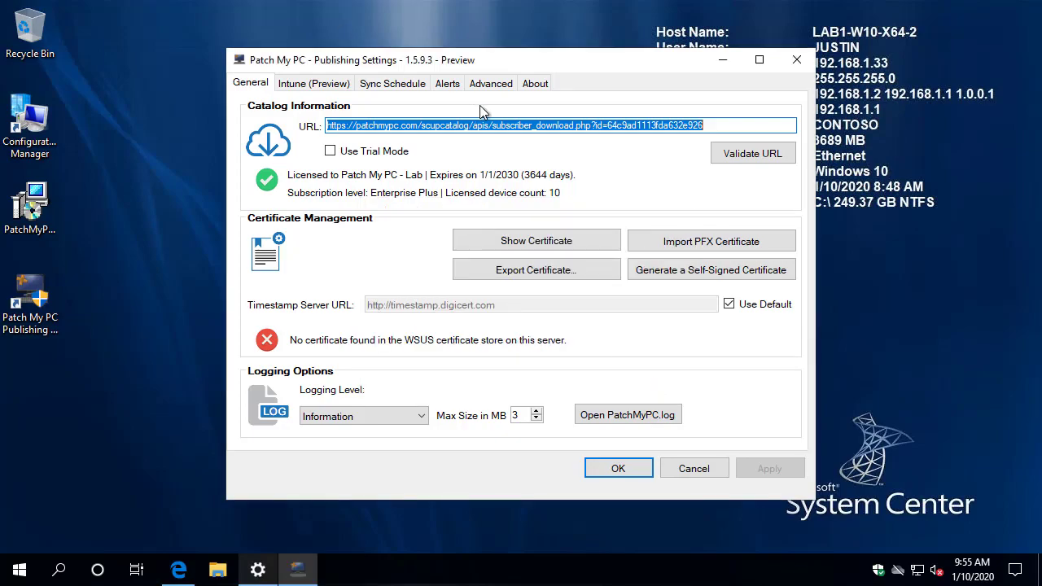
Show the Advanced tab's Intune publishing credentials, then view the Endpoint Manager All apps list.
{"action": "left_click", "coordinate": [491, 82]}
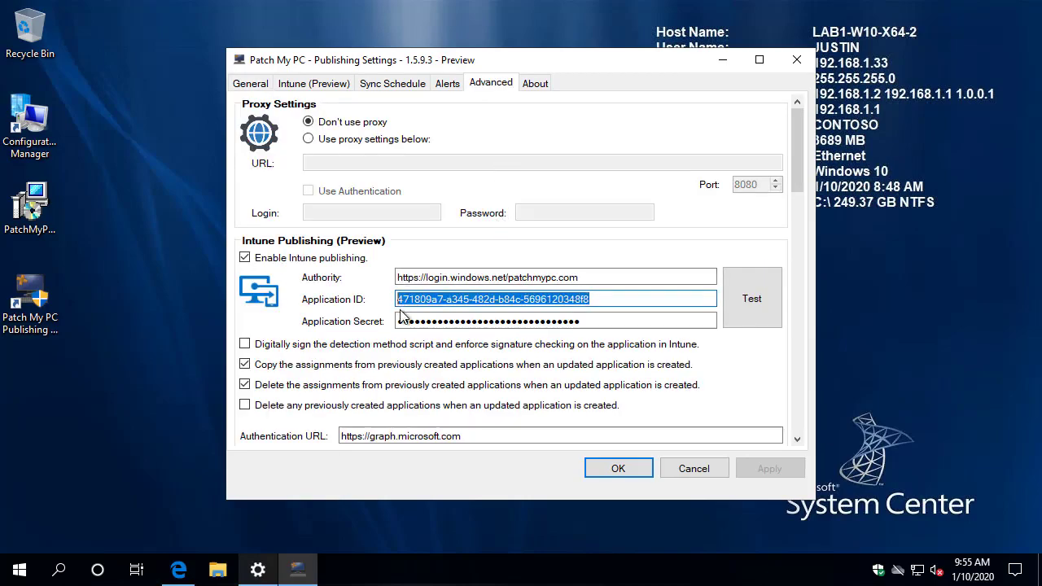
{"action": "scroll", "scroll_direction": "down", "scroll_amount": 3}
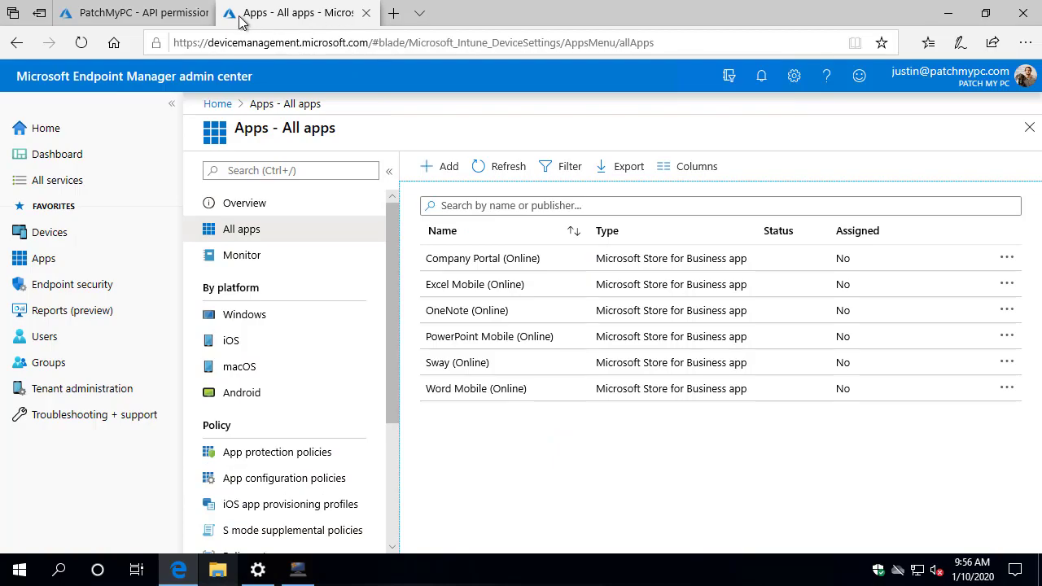
Check the PatchMyPC app's three Microsoft Graph API permissions show granted admin consent.
{"action": "left_click", "coordinate": [134, 12]}
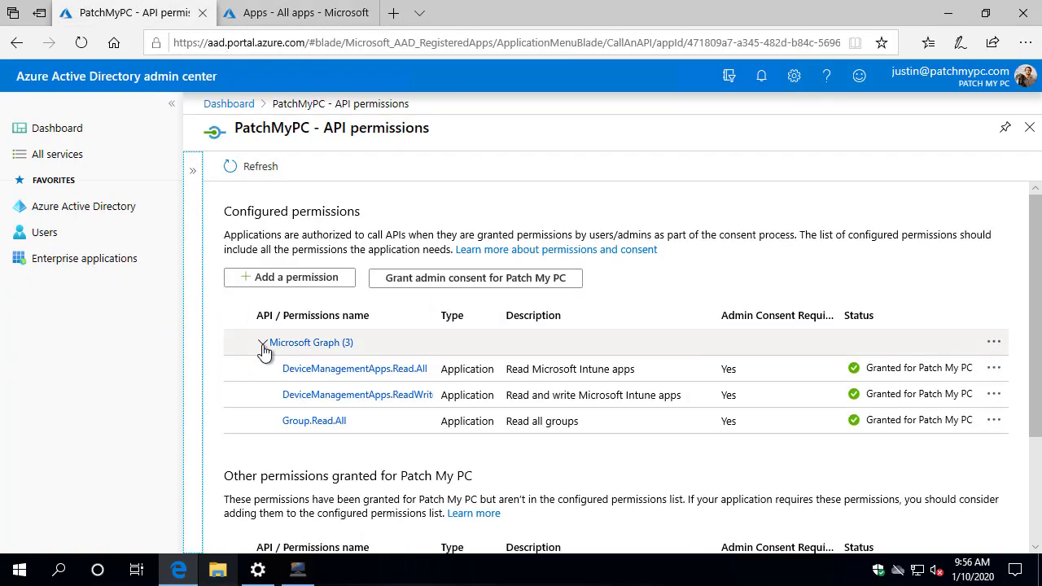
{"action": "left_click", "coordinate": [263, 342]}
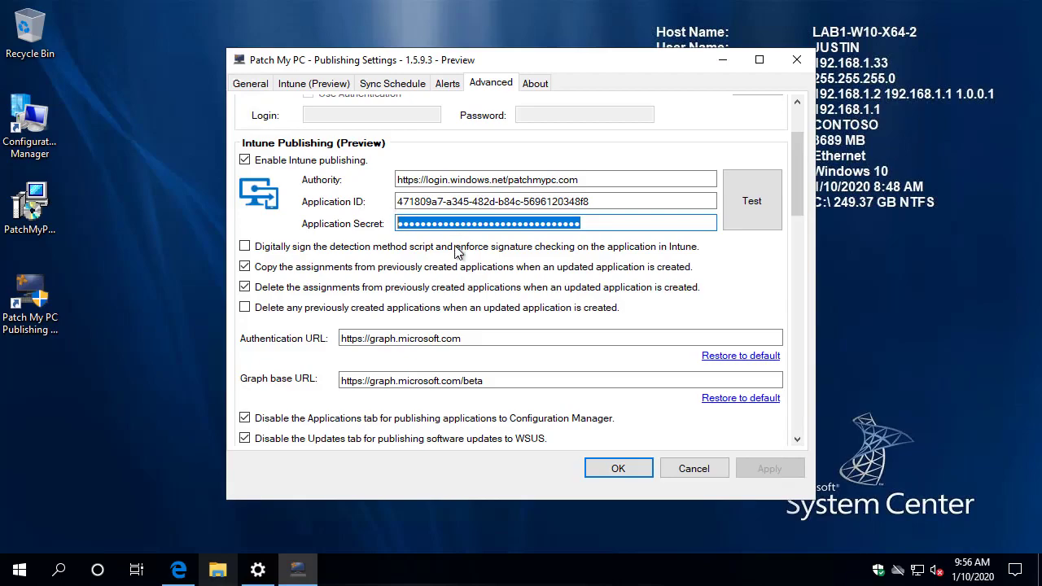
Search the Intune catalog for 'goog', check Google Chrome (x64), and view its options.
{"action": "left_click", "coordinate": [245, 267]}
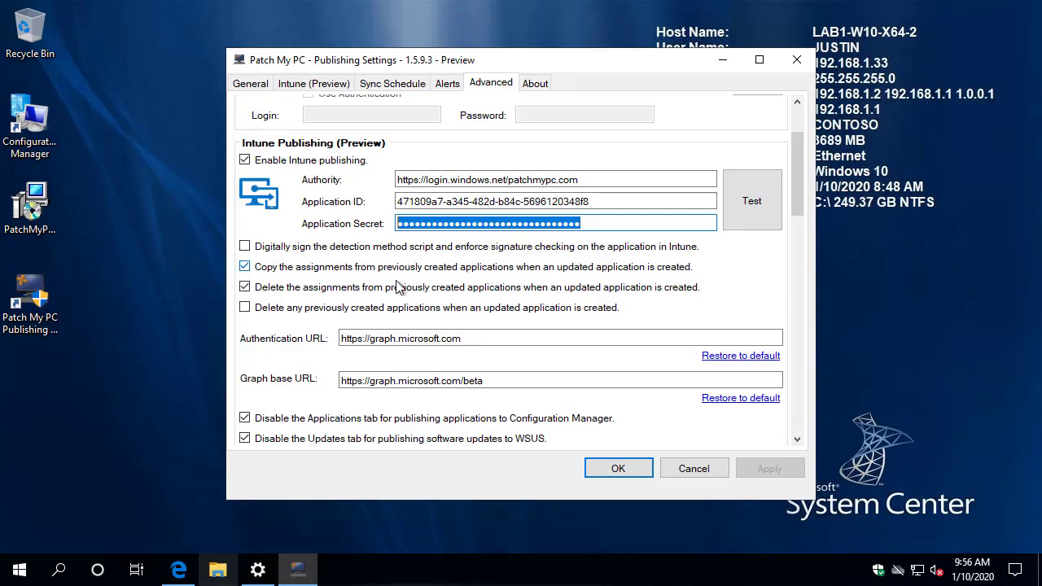
{"action": "left_click", "coordinate": [313, 82]}
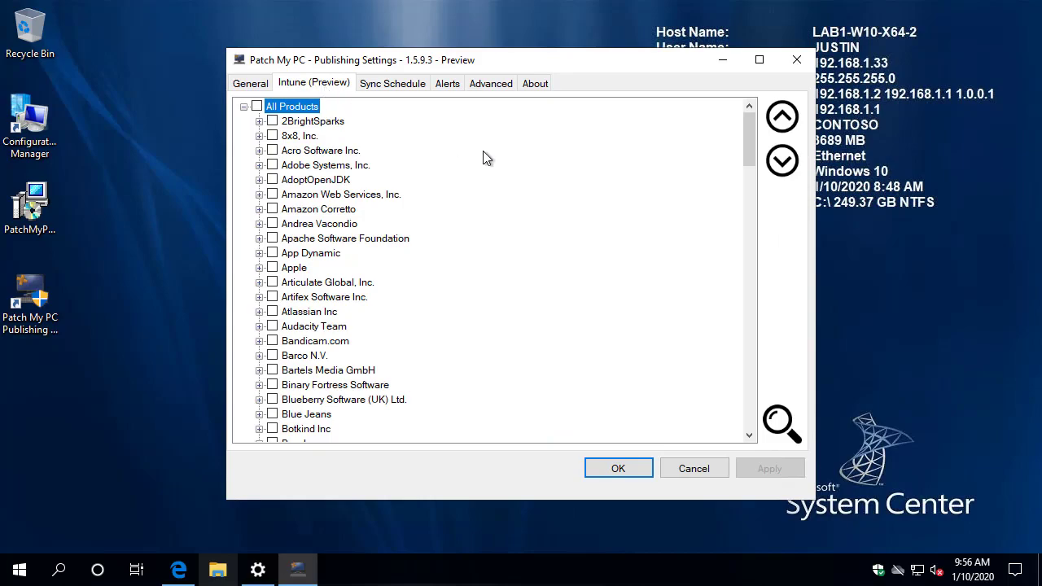
{"action": "type", "text": "goog"}
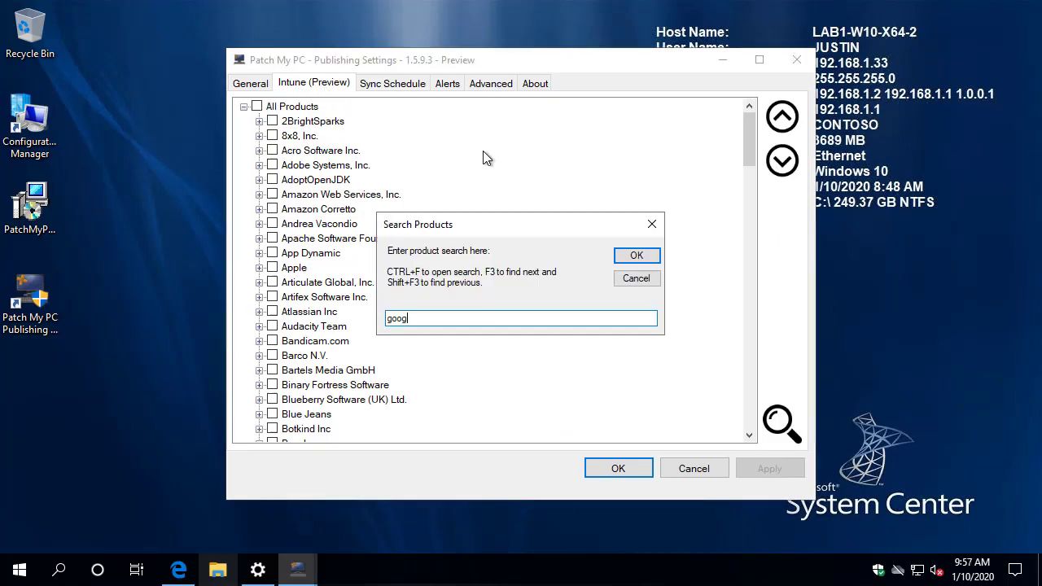
{"action": "left_click", "coordinate": [636, 255]}
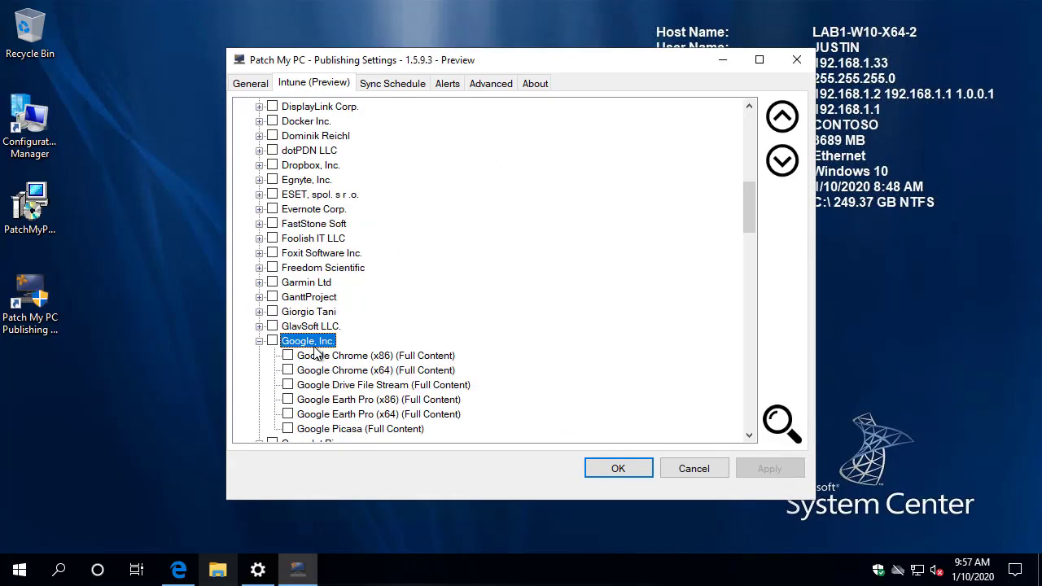
{"action": "left_click", "coordinate": [288, 371]}
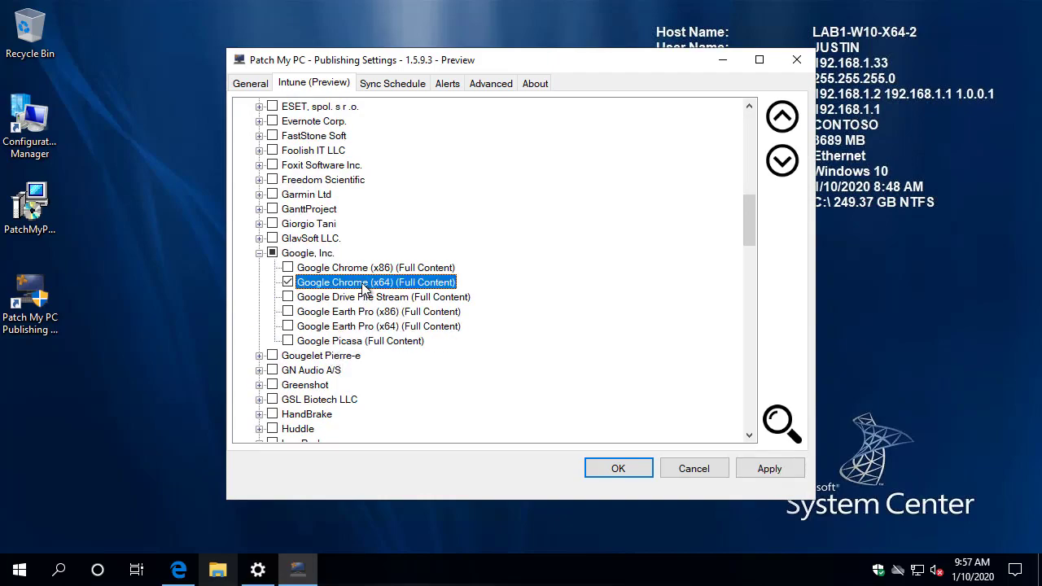
{"action": "right_click", "coordinate": [375, 281]}
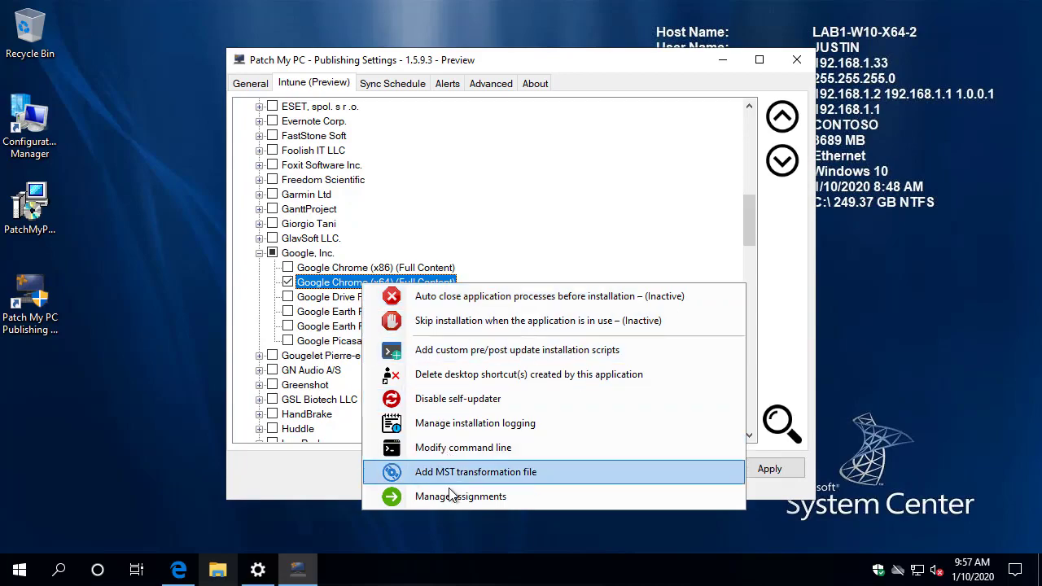
{"action": "mouse_move", "coordinate": [460, 496]}
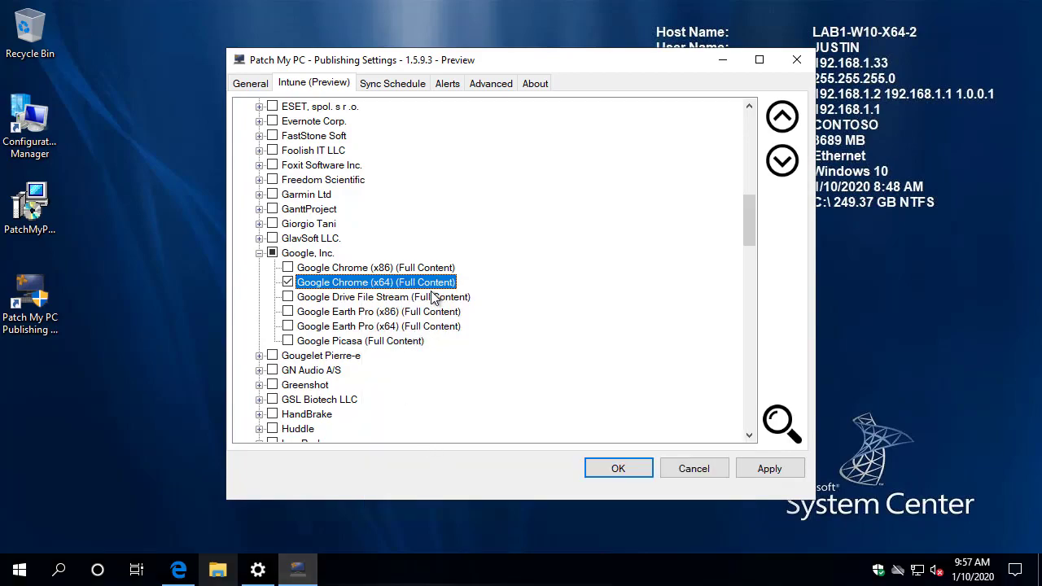
Search for '7-z', check the 7-Zip MSI x64 and x86 installers, and view All Products options.
{"action": "type", "text": "7-z"}
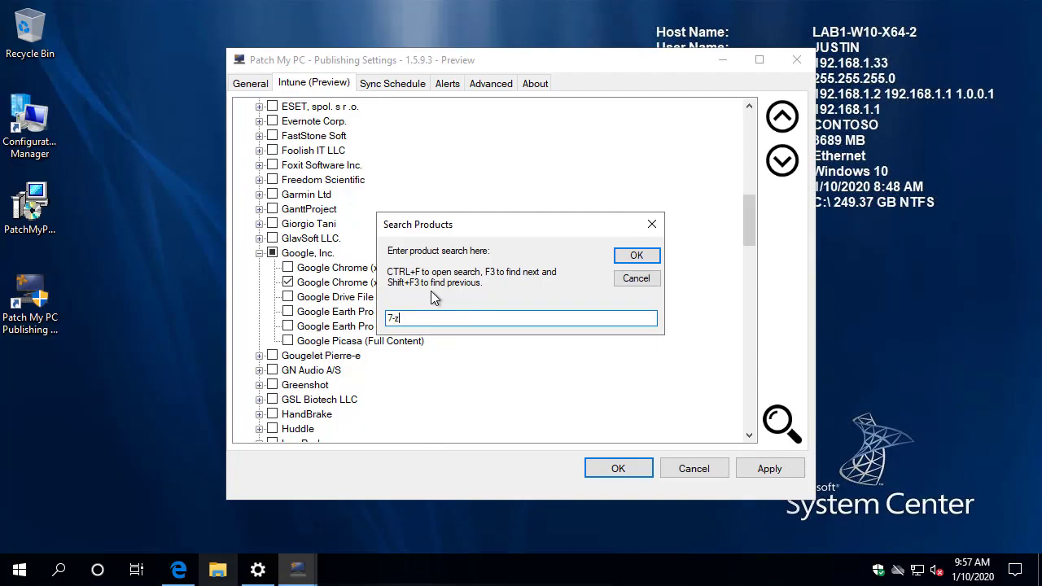
{"action": "left_click", "coordinate": [637, 256]}
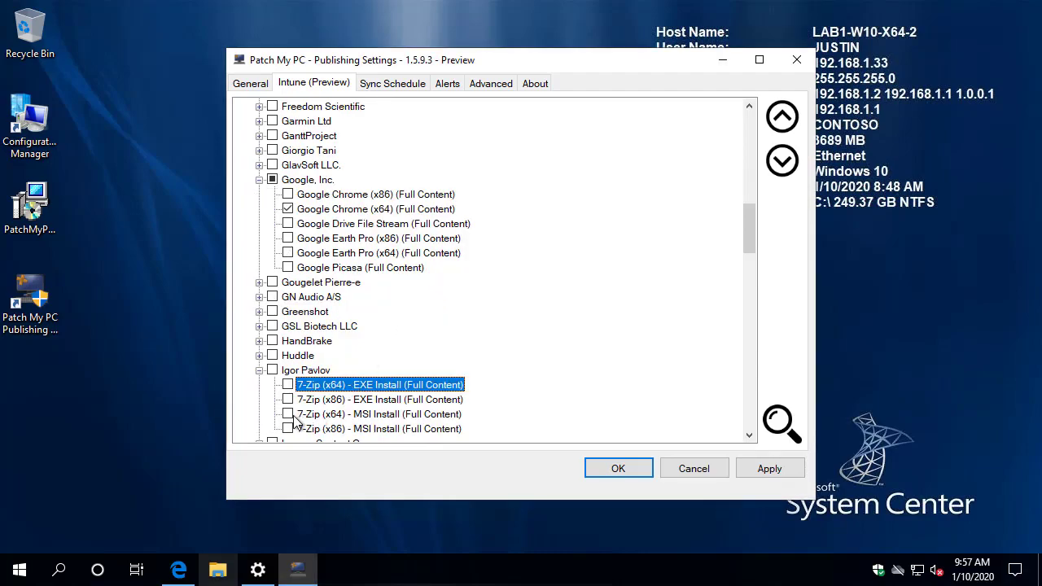
{"action": "left_click", "coordinate": [287, 429]}
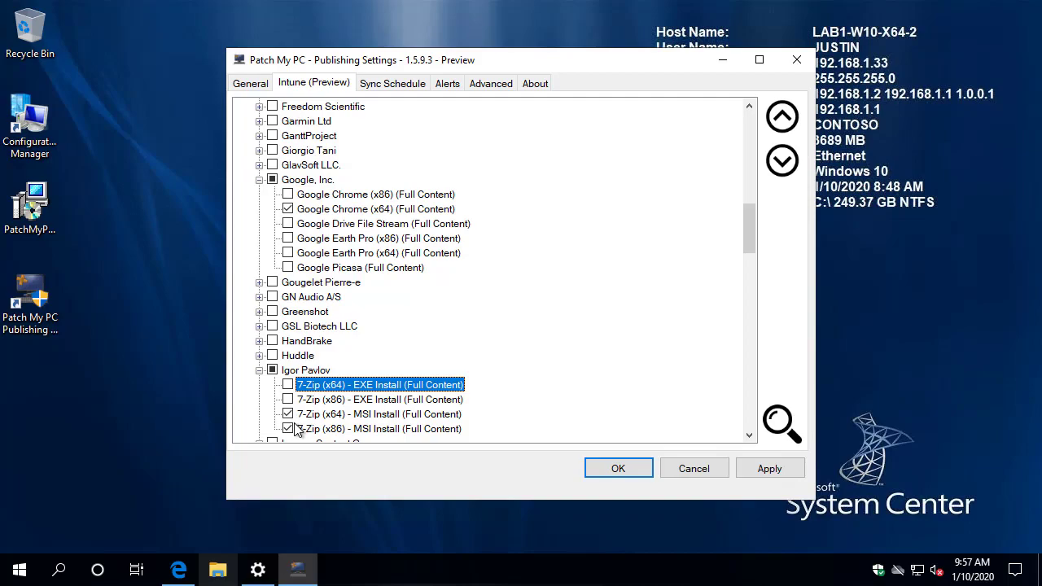
{"action": "mouse_move", "coordinate": [187, 411]}
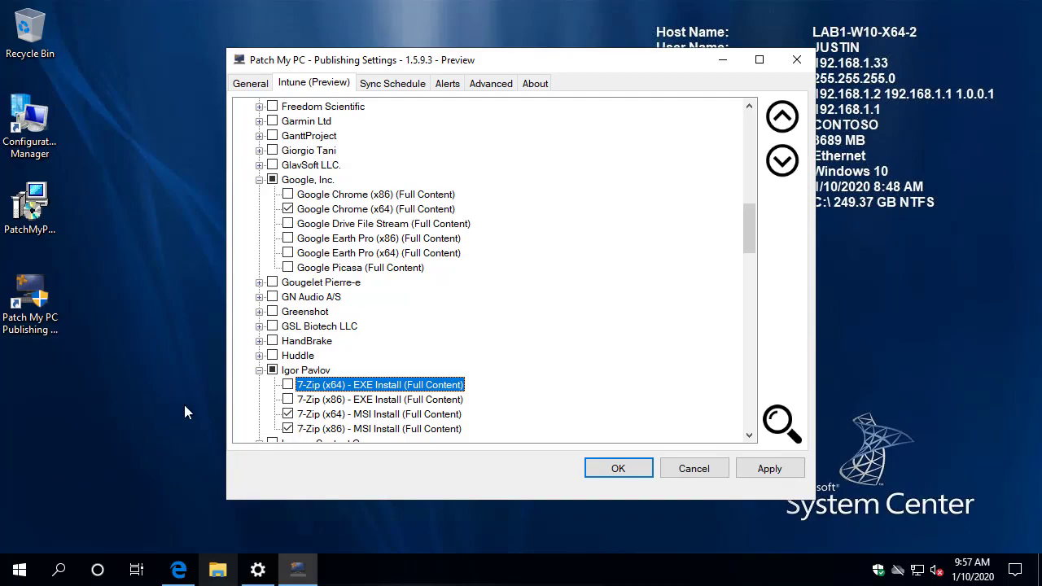
{"action": "right_click", "coordinate": [375, 209]}
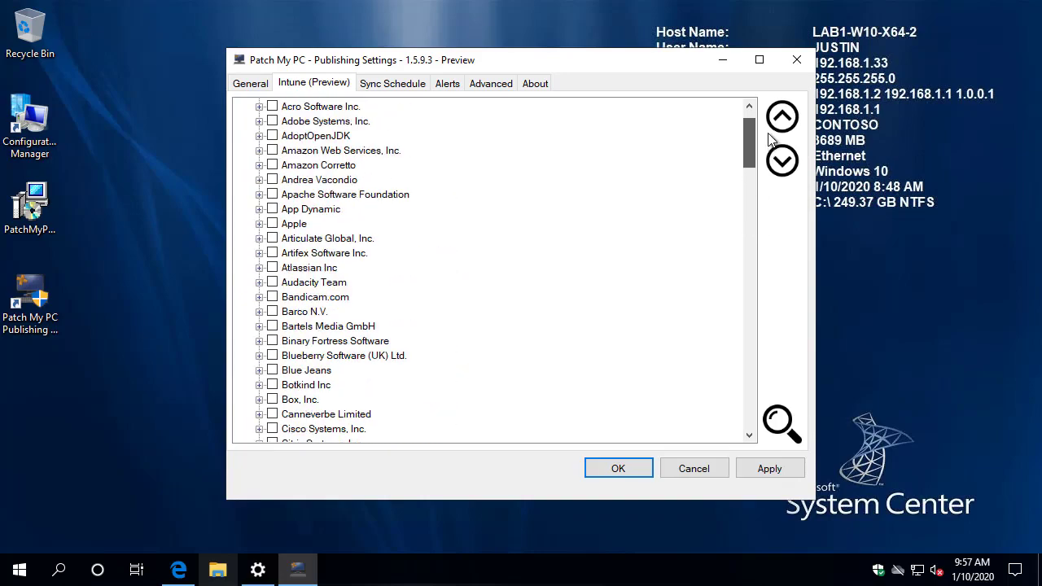
{"action": "right_click", "coordinate": [292, 106]}
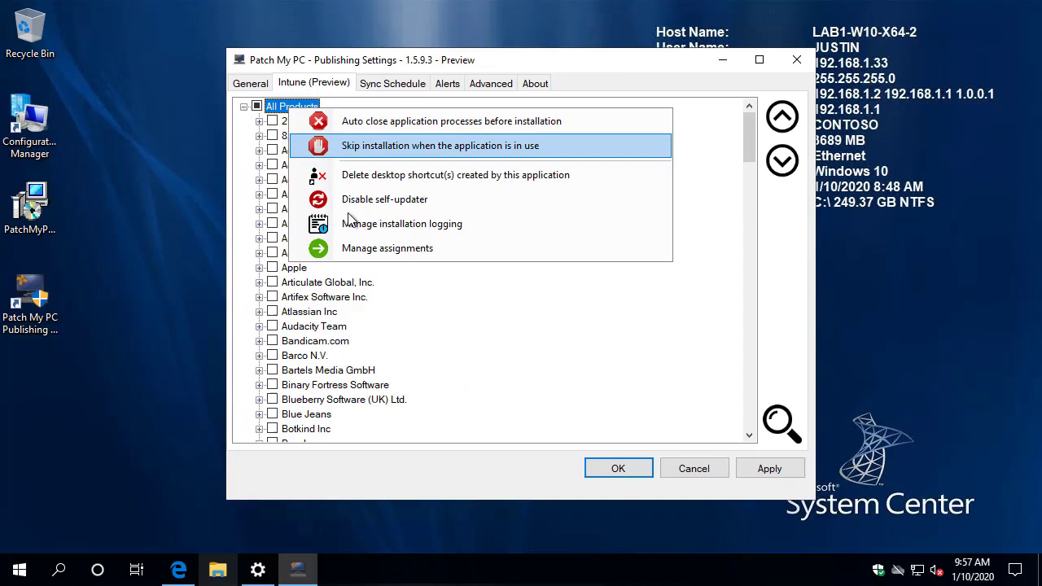
{"action": "mouse_move", "coordinate": [367, 248]}
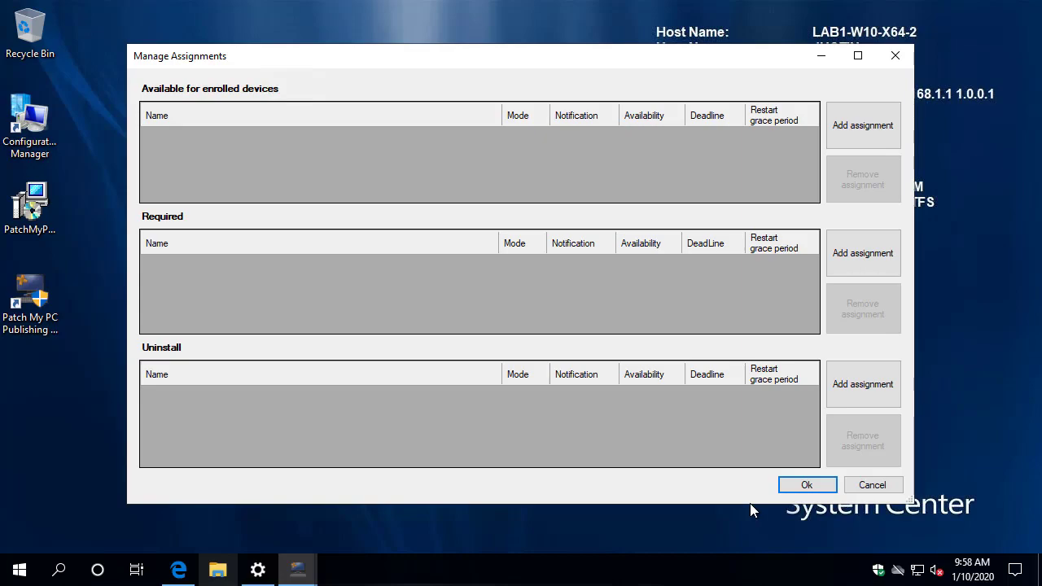
{"action": "mouse_move", "coordinate": [863, 138]}
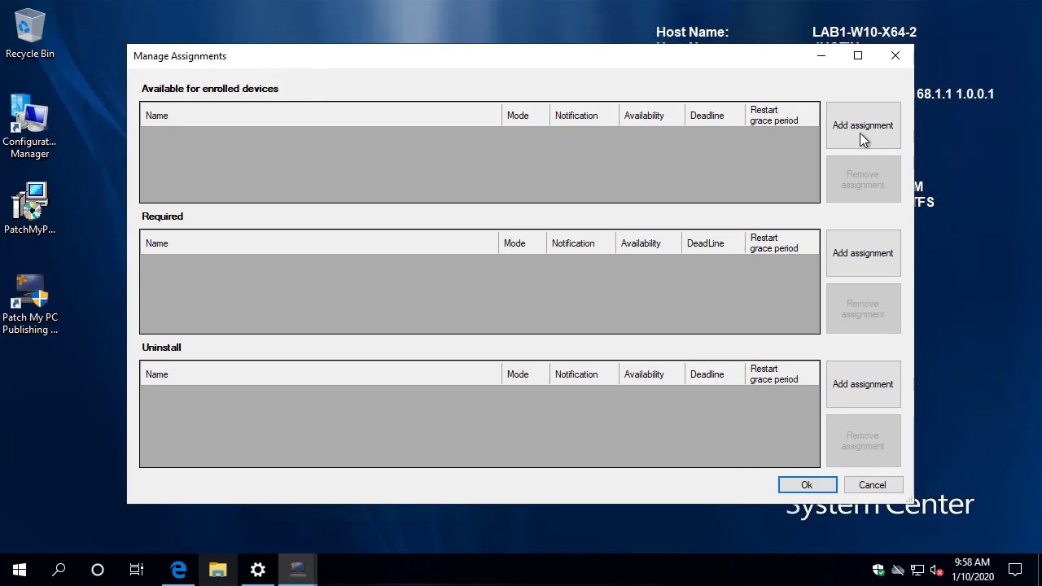
Add an All Users assignment under Available for enrolled devices.
{"action": "left_click", "coordinate": [862, 124]}
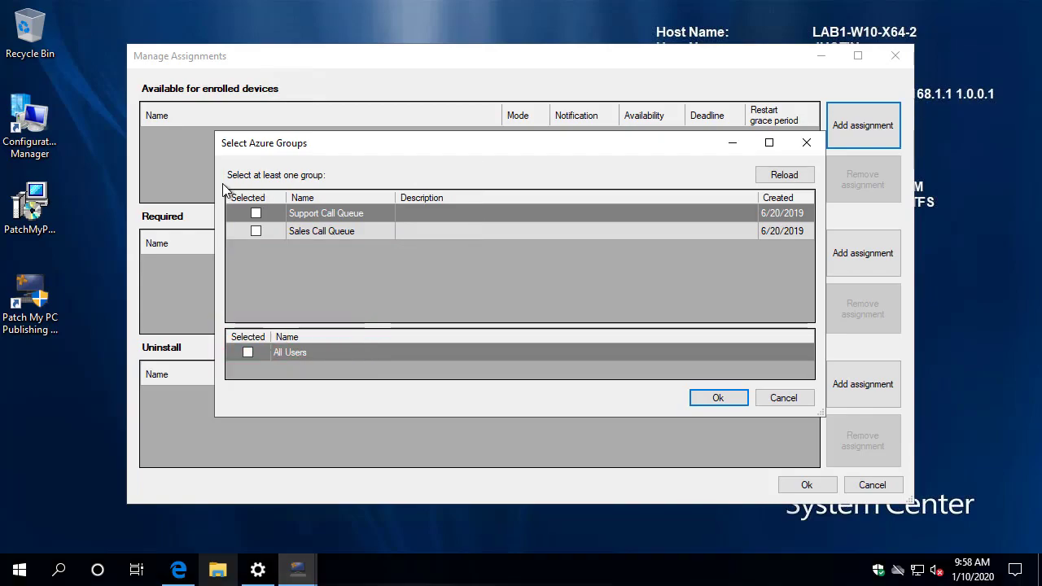
{"action": "left_click", "coordinate": [248, 352]}
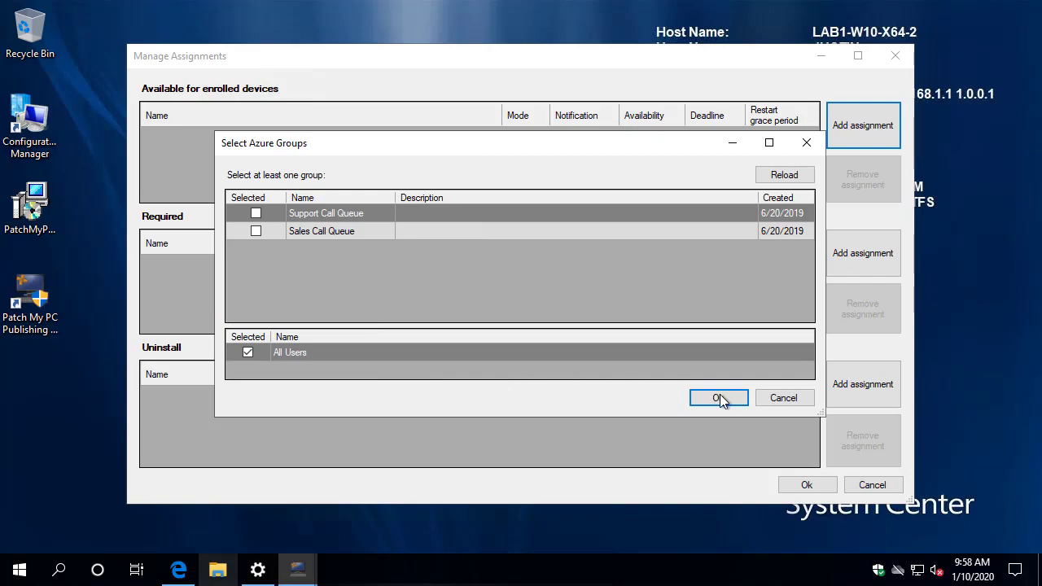
{"action": "left_click", "coordinate": [718, 399]}
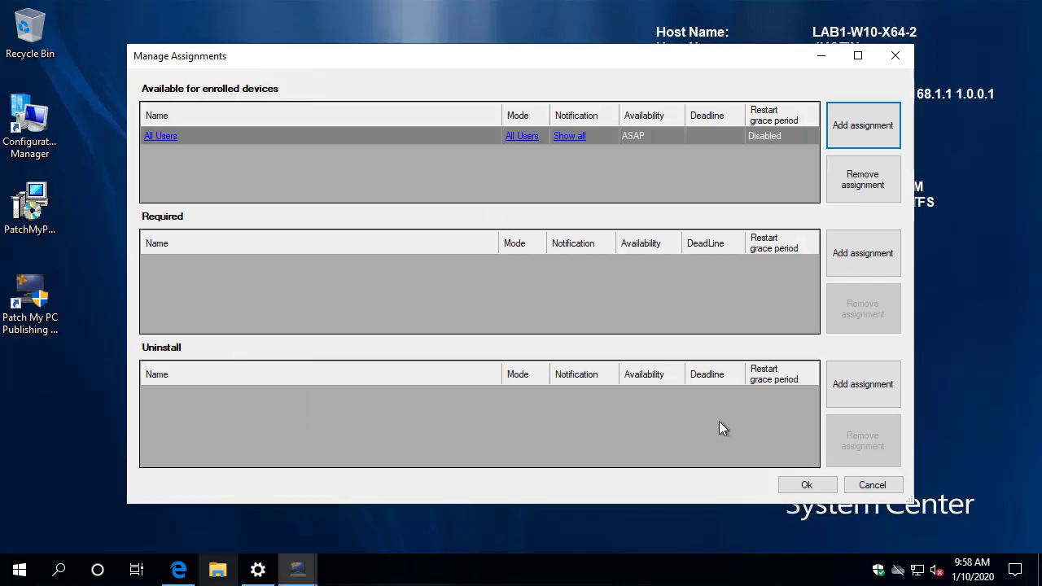
{"action": "mouse_move", "coordinate": [153, 145]}
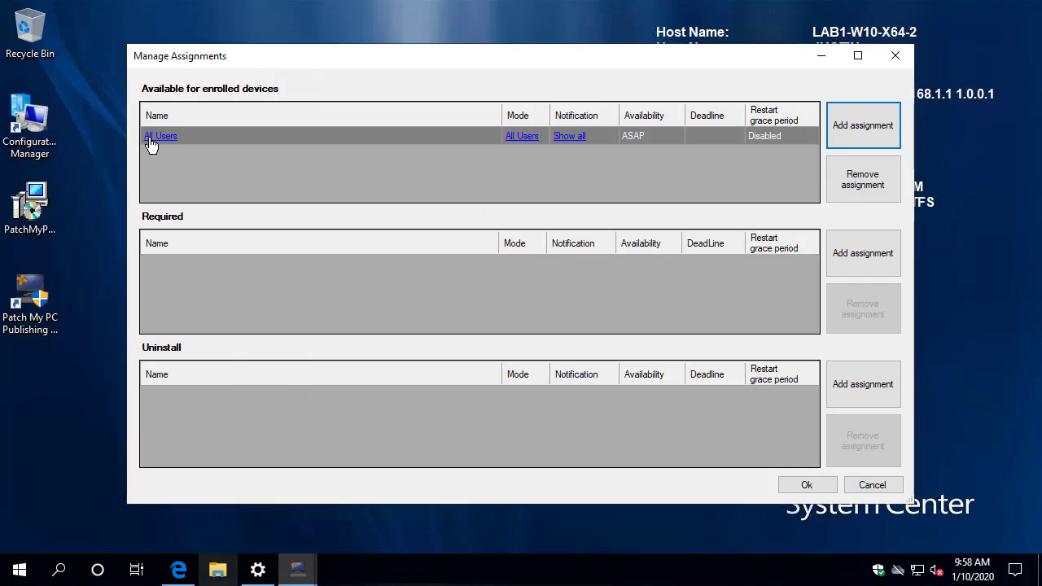
{"action": "mouse_move", "coordinate": [160, 141]}
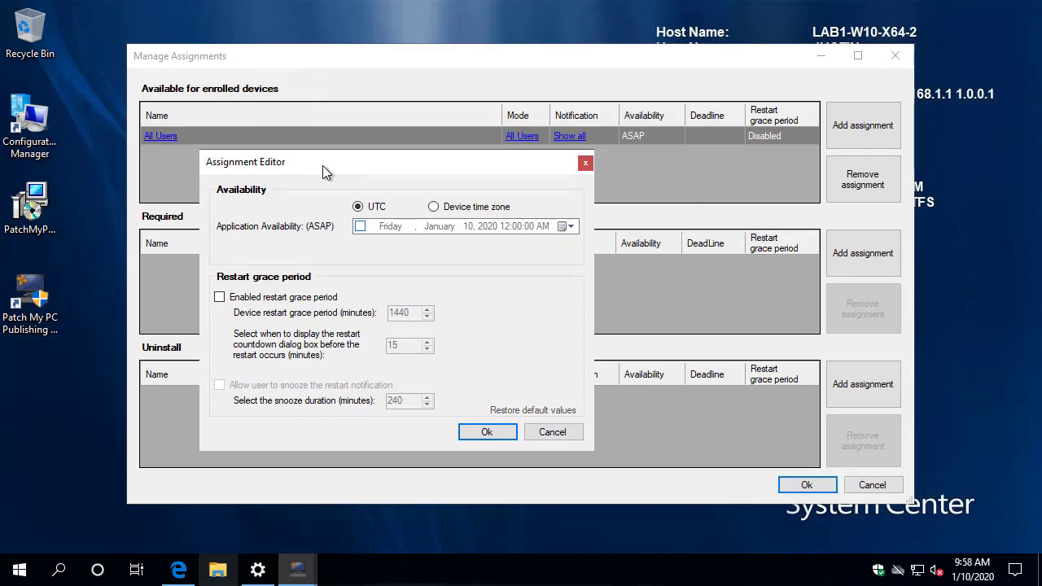
{"action": "mouse_move", "coordinate": [277, 312]}
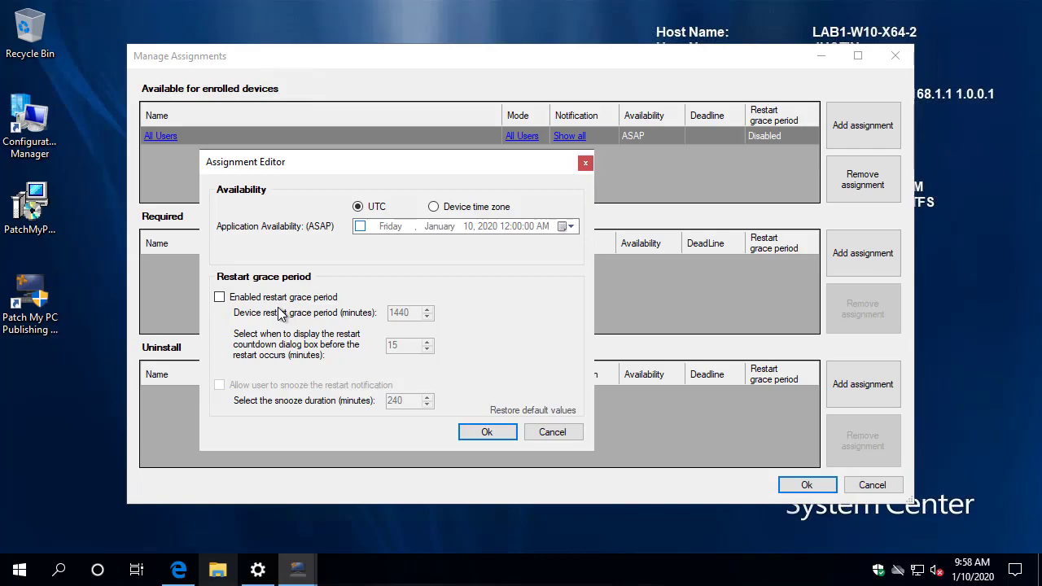
{"action": "mouse_move", "coordinate": [355, 381]}
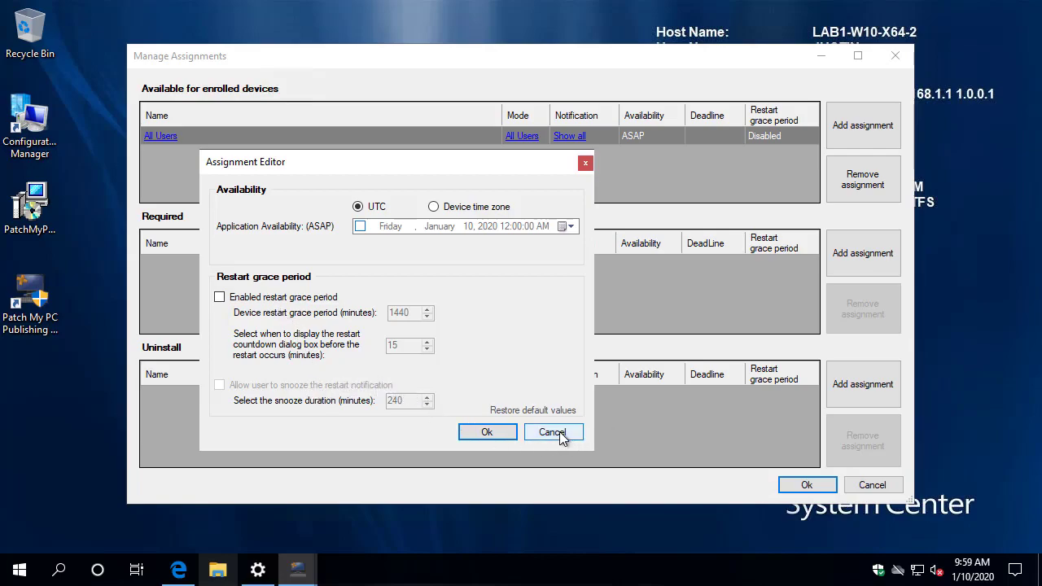
Add a Required Support Call Queue assignment and review its ASAP deadline settings.
{"action": "left_click", "coordinate": [553, 431]}
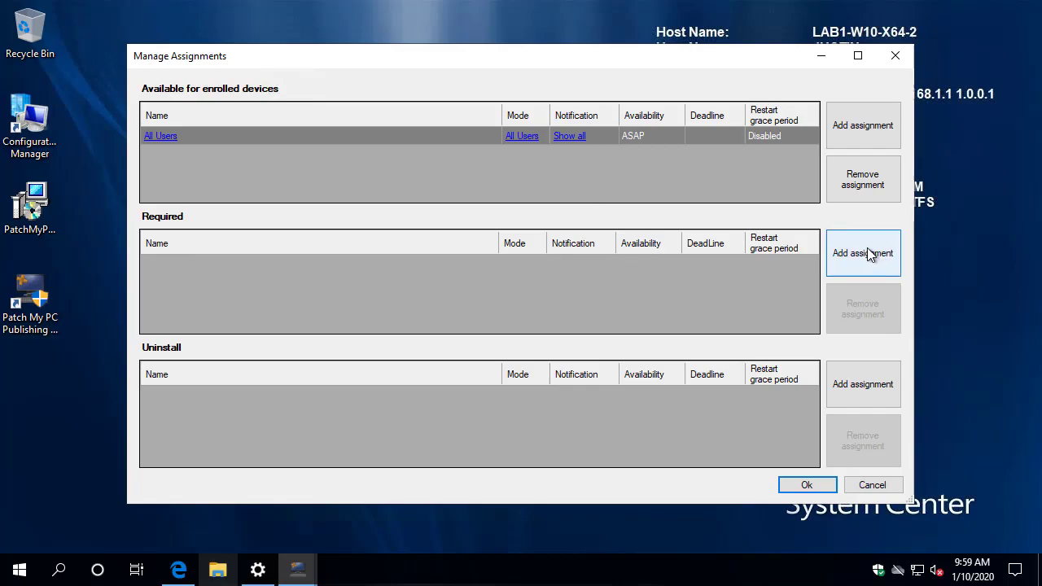
{"action": "left_click", "coordinate": [862, 254]}
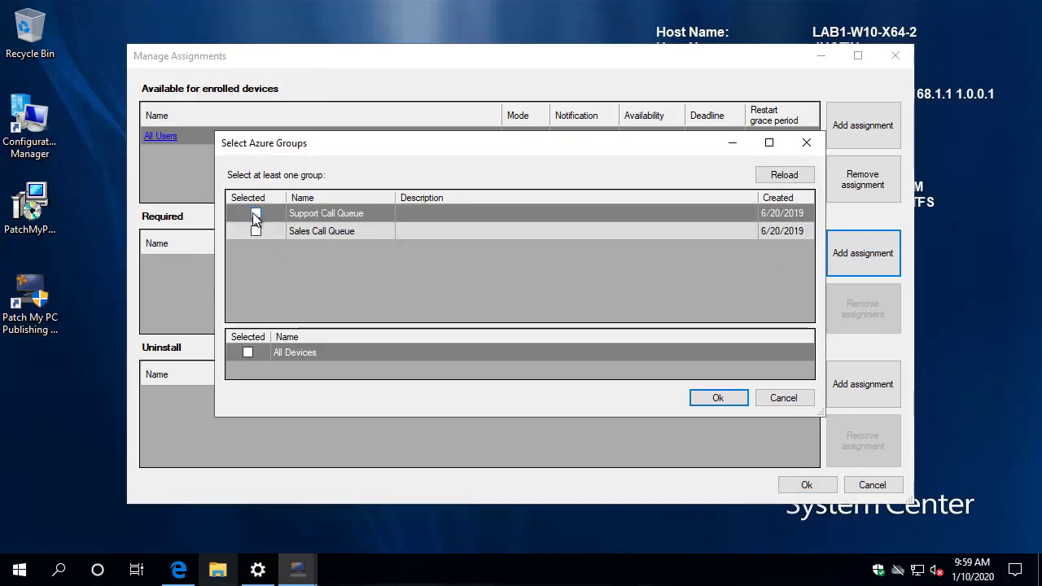
{"action": "left_click", "coordinate": [256, 212]}
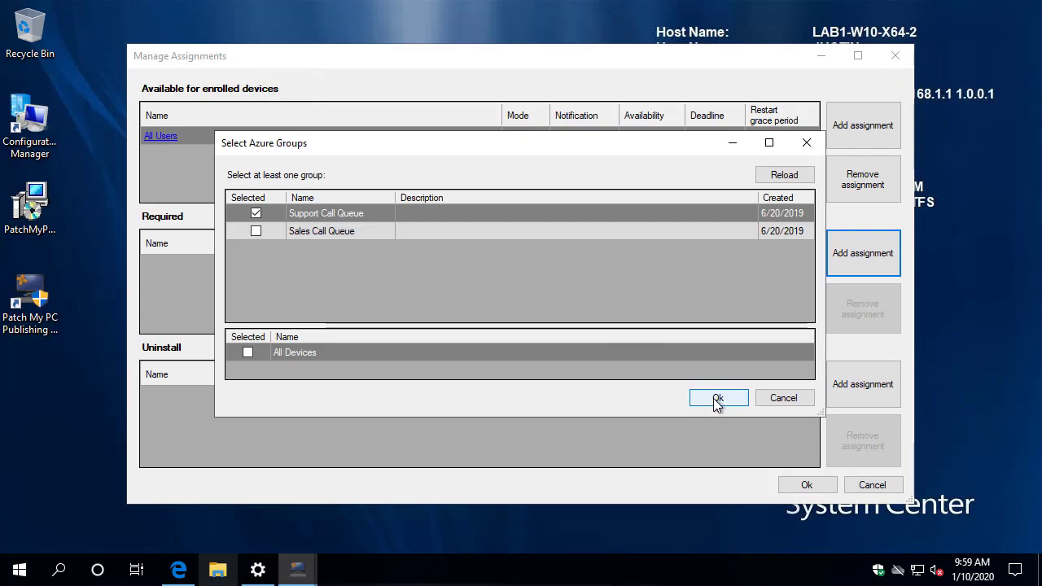
{"action": "left_click", "coordinate": [718, 398]}
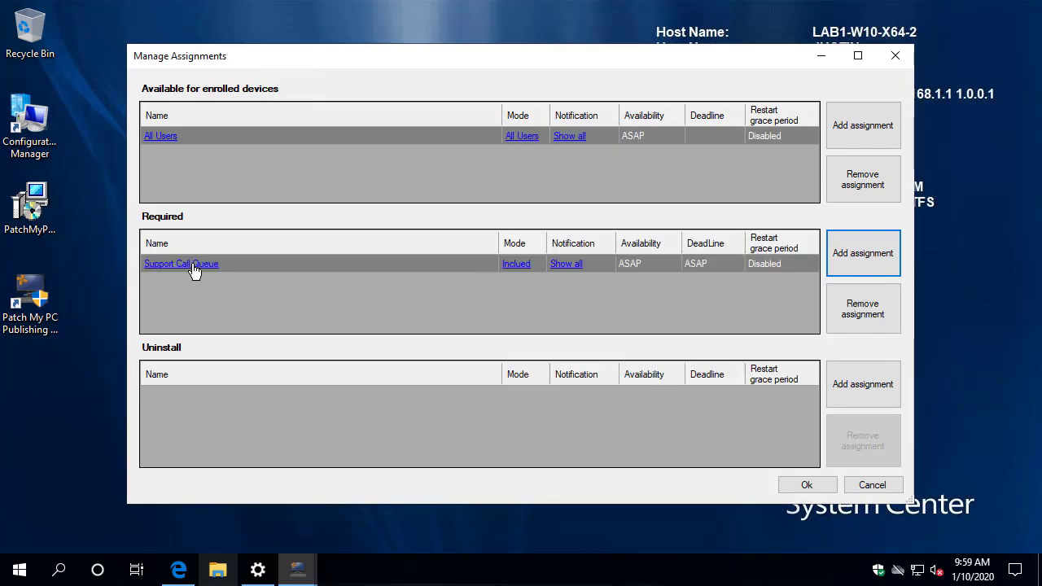
{"action": "left_click", "coordinate": [862, 253]}
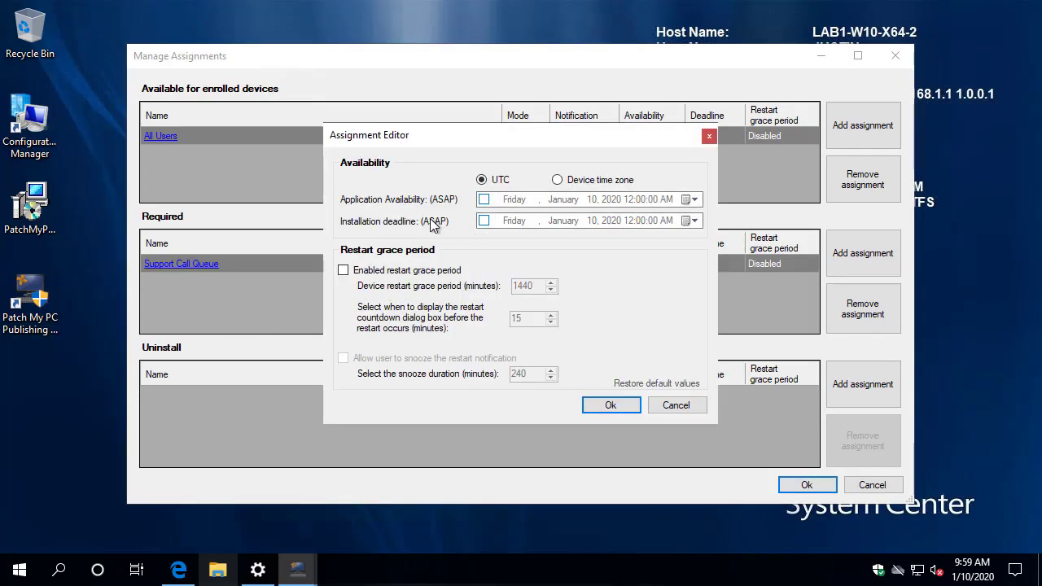
{"action": "mouse_move", "coordinate": [363, 212]}
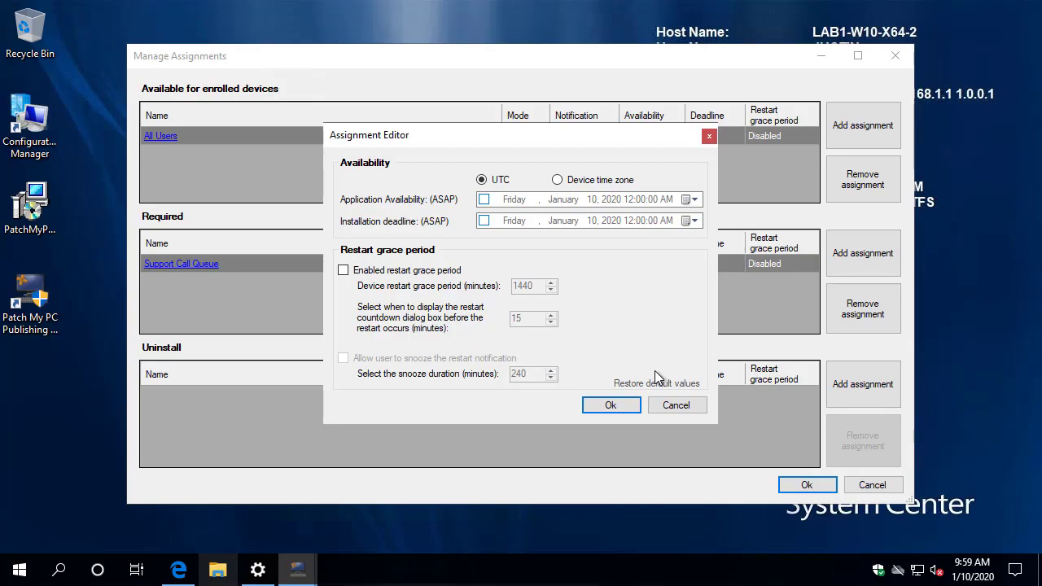
{"action": "left_click", "coordinate": [611, 405]}
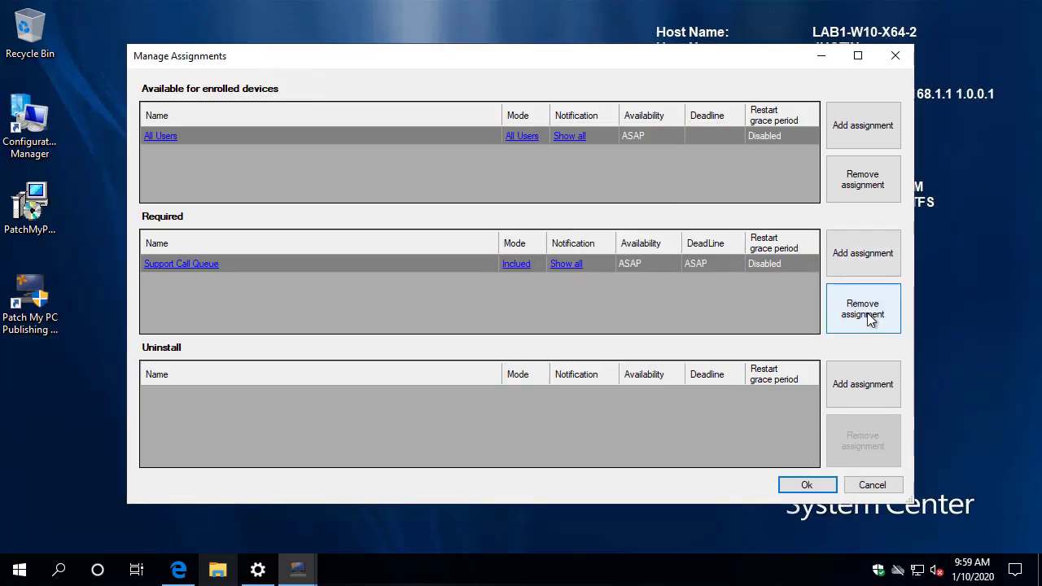
Delete the Support Call Queue required assignment, keep notifications on Show all, and save.
{"action": "left_click", "coordinate": [863, 309]}
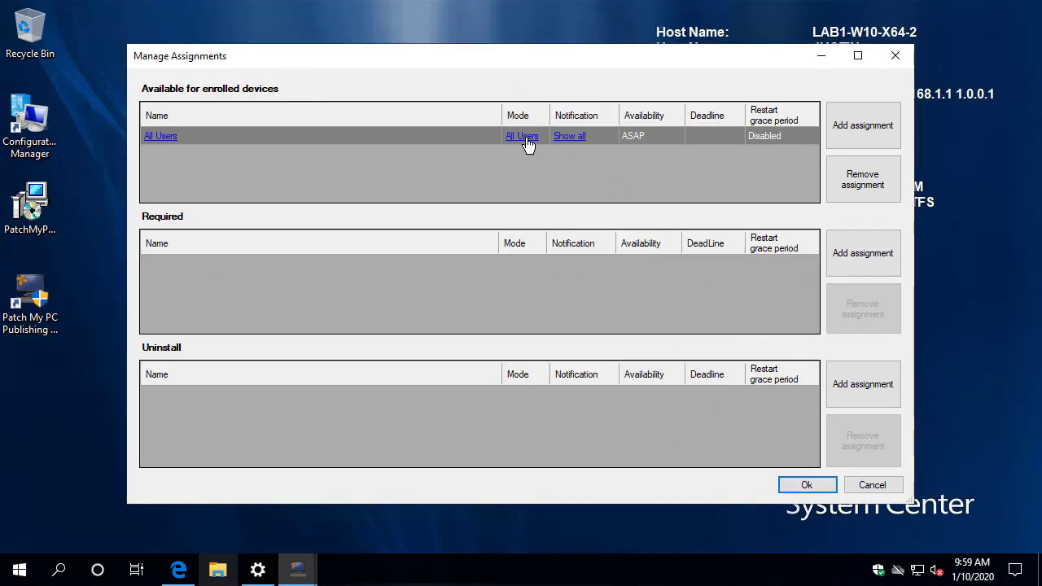
{"action": "mouse_move", "coordinate": [545, 154]}
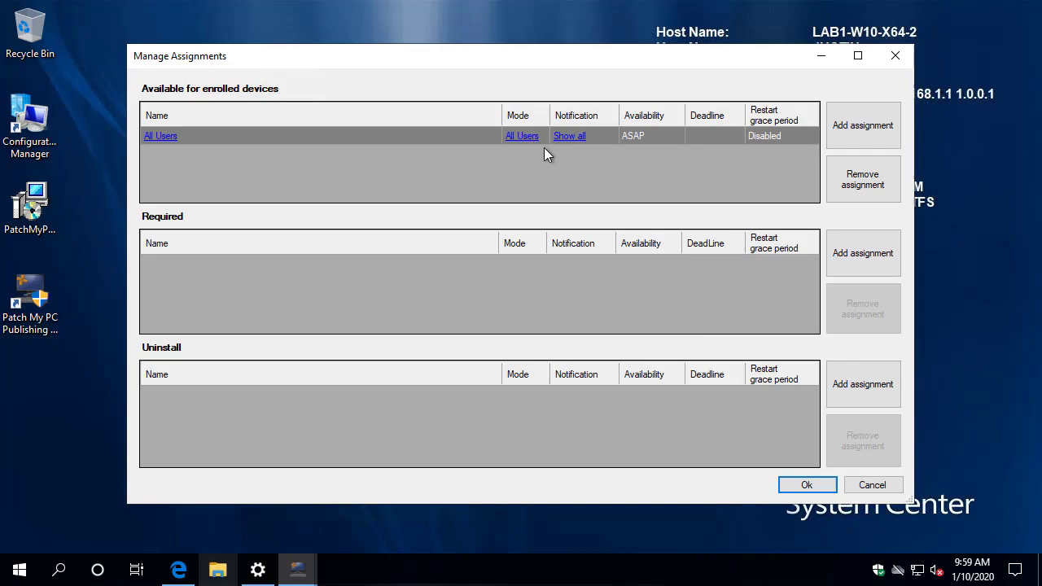
{"action": "mouse_move", "coordinate": [578, 136]}
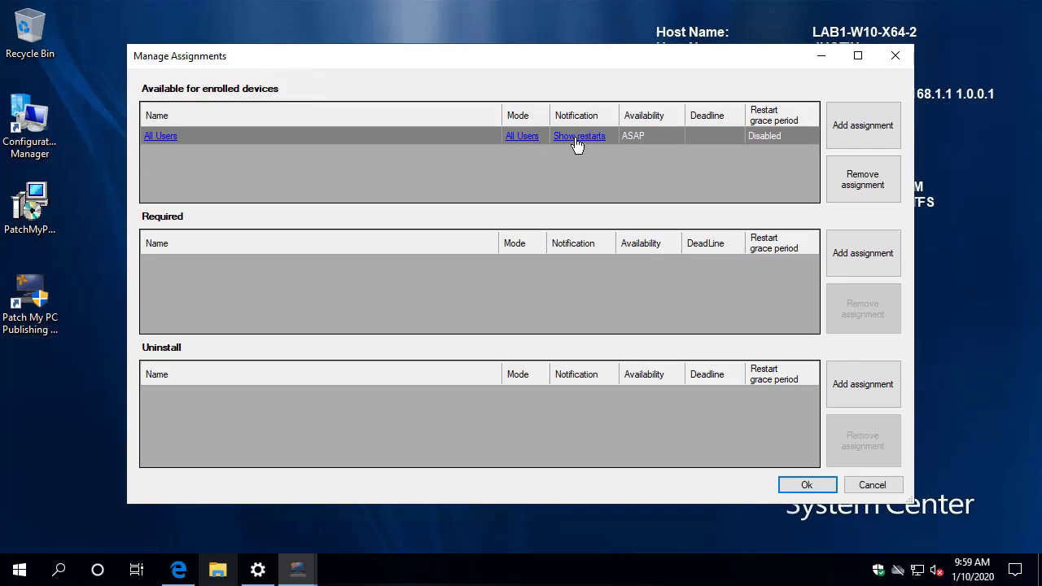
{"action": "left_click", "coordinate": [579, 136]}
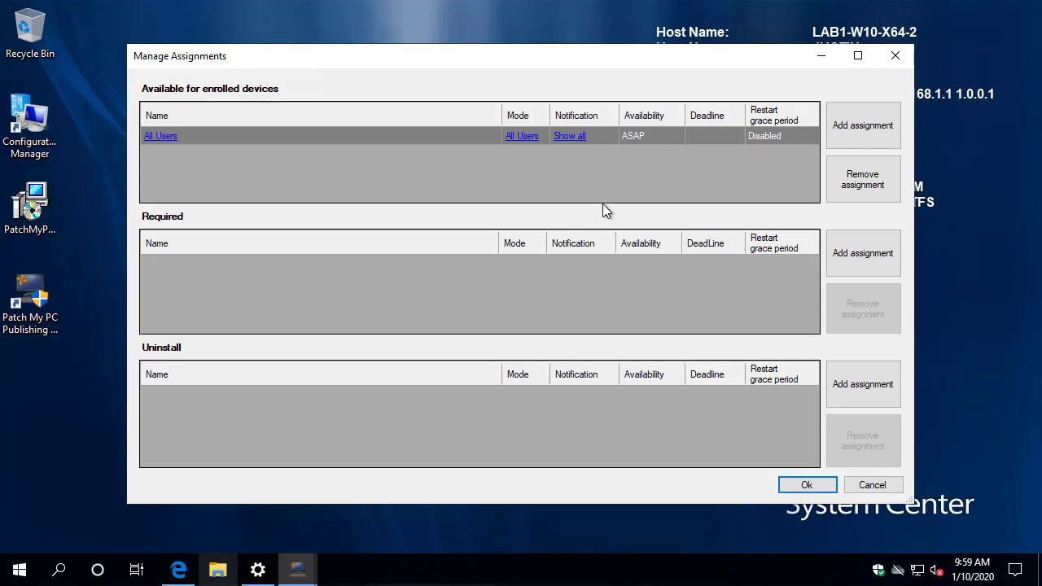
{"action": "mouse_move", "coordinate": [311, 350]}
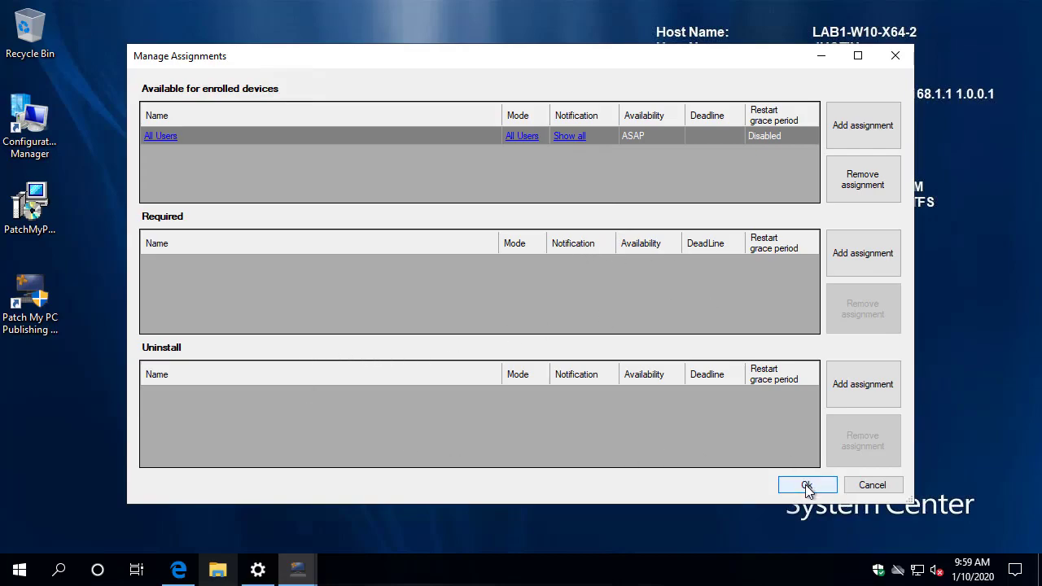
{"action": "left_click", "coordinate": [807, 484]}
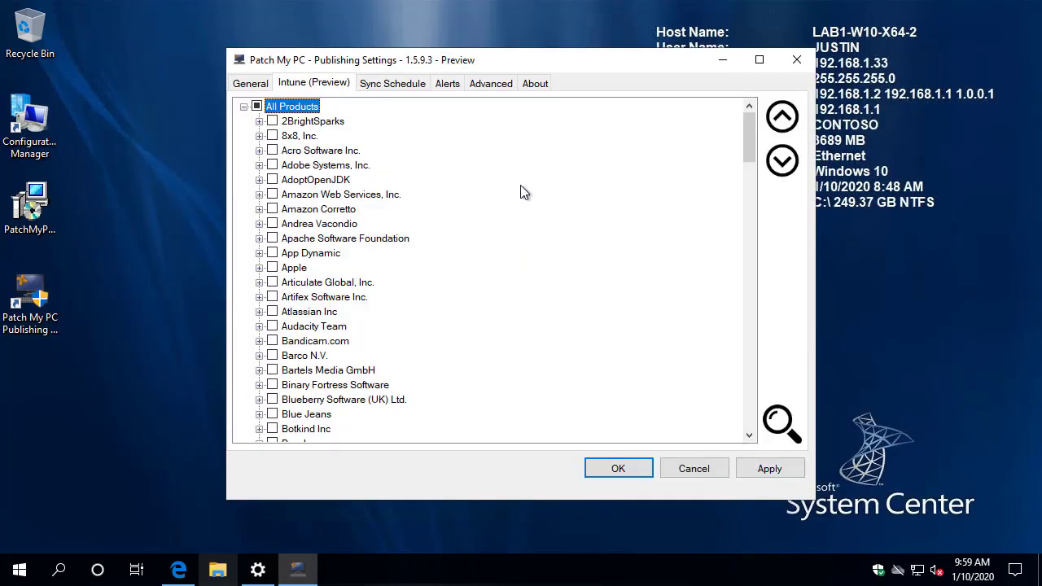
Manage assignments for Google Chrome (x64) and 7-Zip (x64) MSI Install, then apply the selections.
{"action": "type", "text": "goo"}
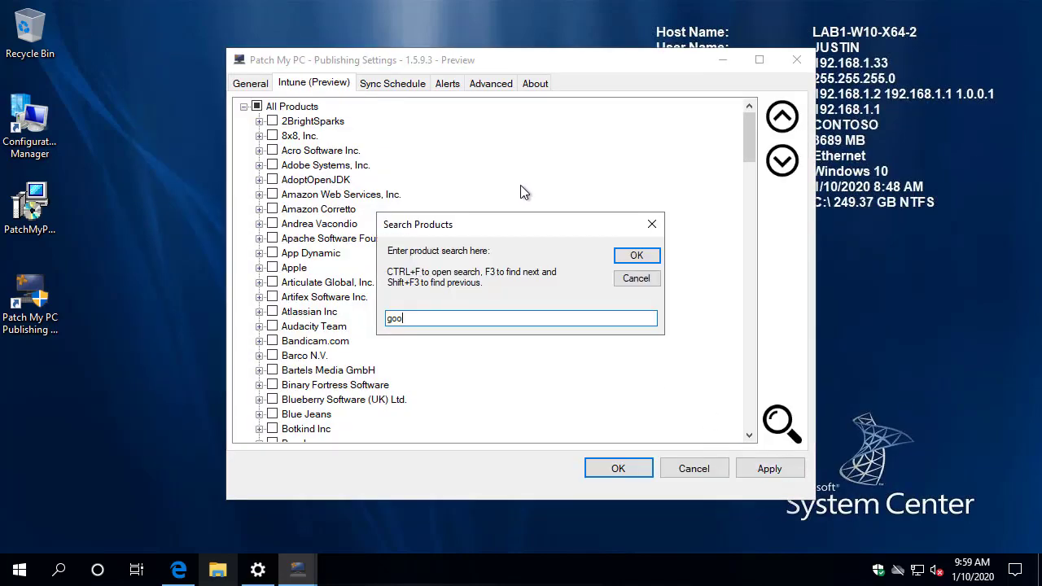
{"action": "left_click", "coordinate": [637, 256]}
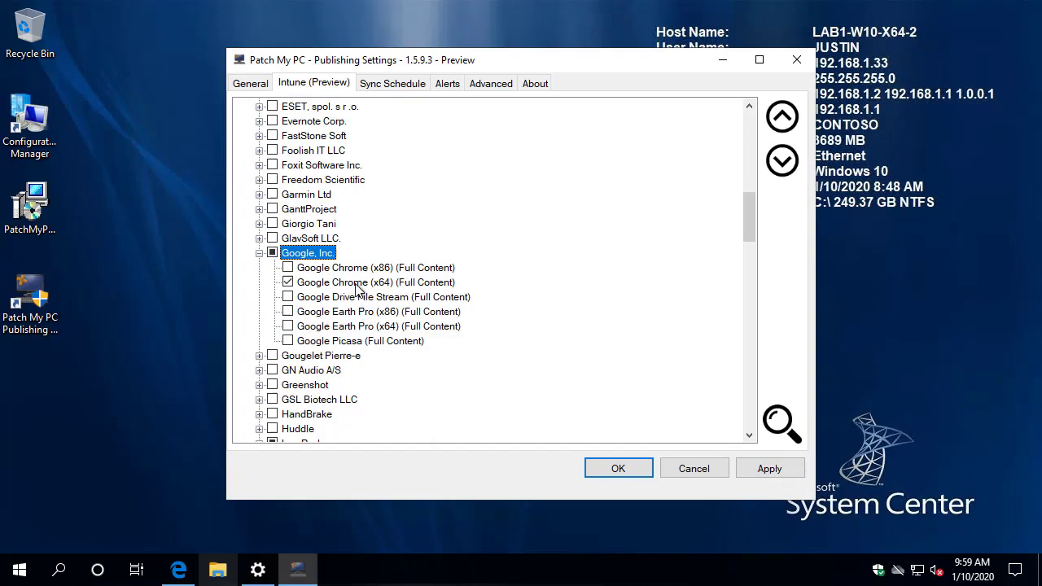
{"action": "right_click", "coordinate": [376, 282]}
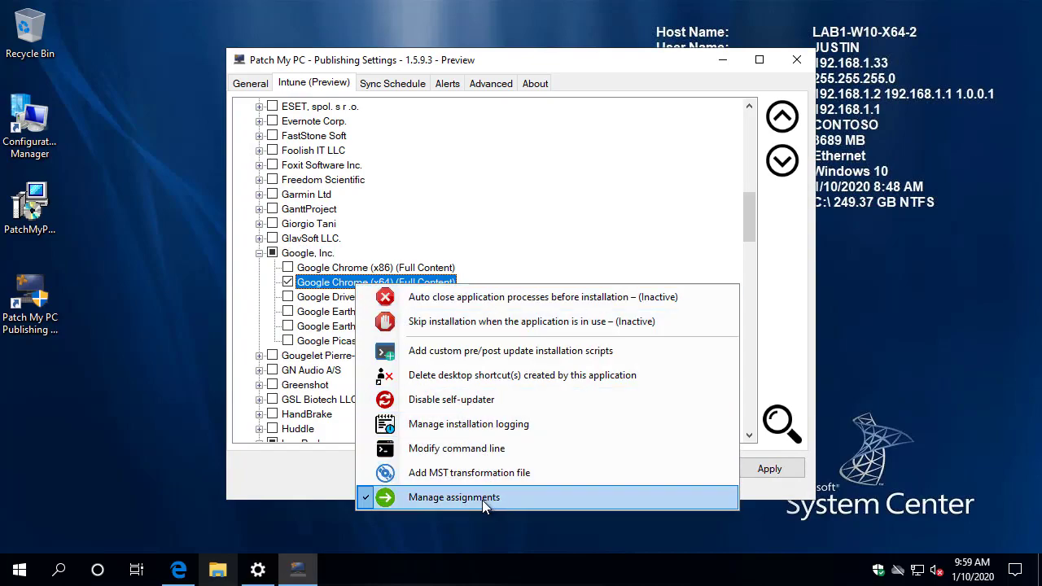
{"action": "left_click", "coordinate": [454, 497]}
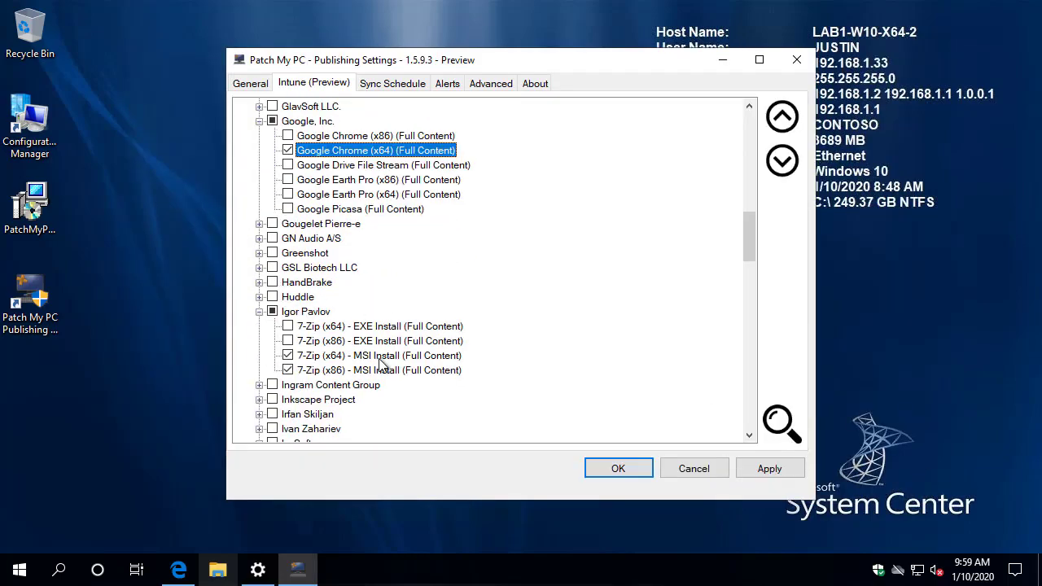
{"action": "right_click", "coordinate": [358, 355]}
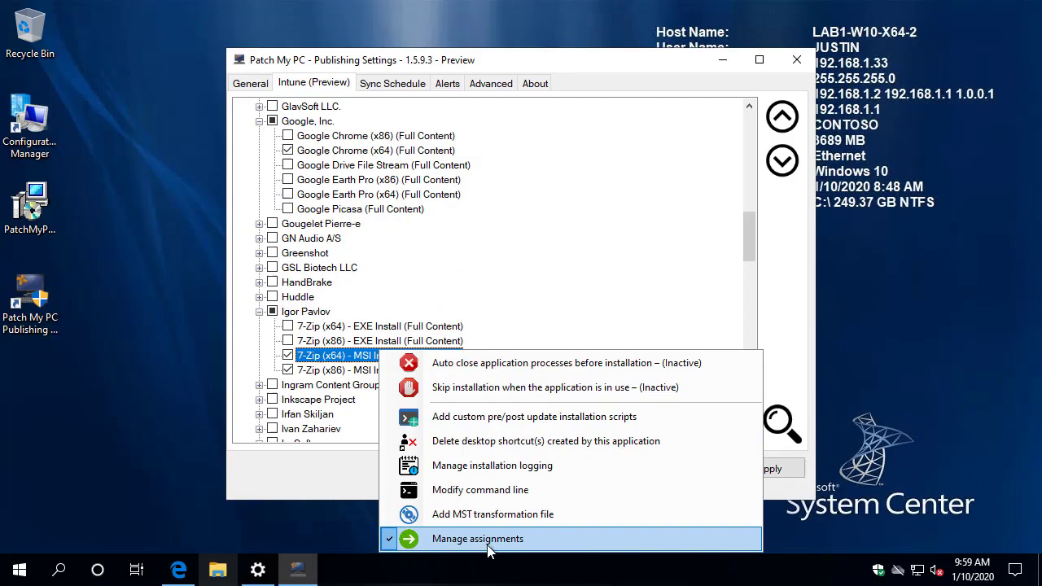
{"action": "left_click", "coordinate": [477, 539]}
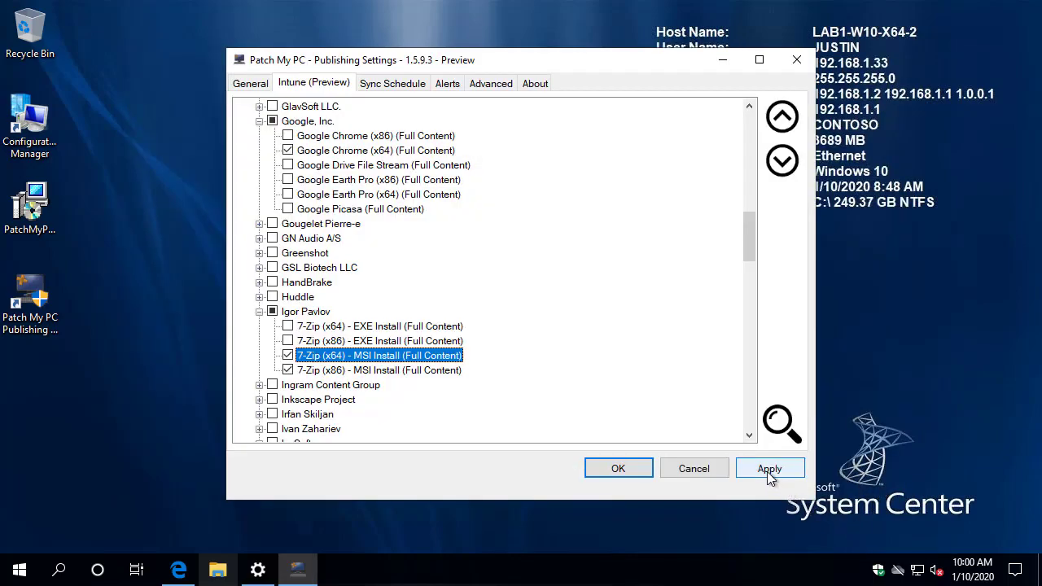
{"action": "left_click", "coordinate": [770, 468]}
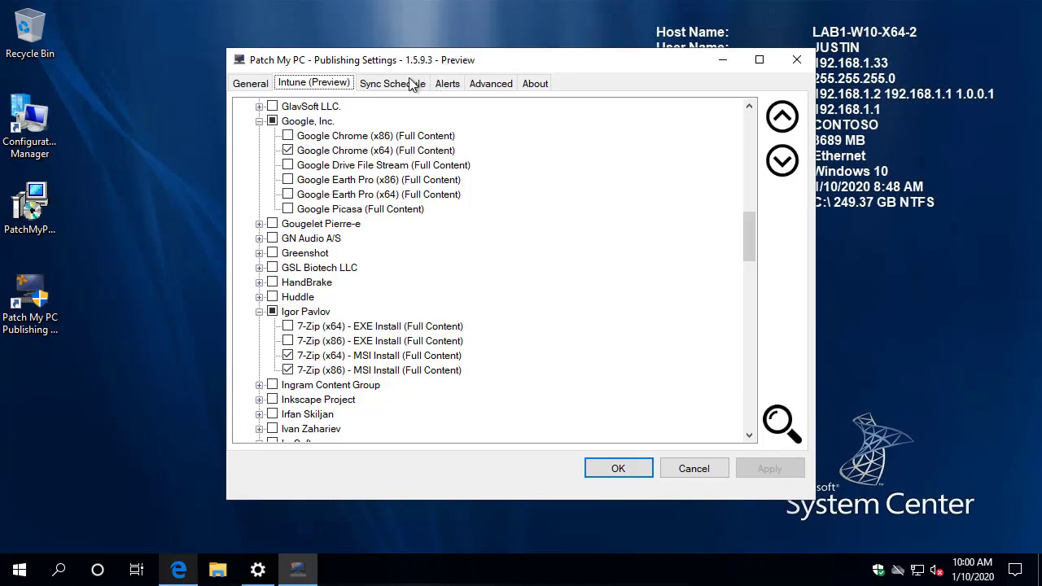
Run a Publishing Service Sync from the Sync Schedule tab to push selected apps to Intune.
{"action": "left_click", "coordinate": [393, 83]}
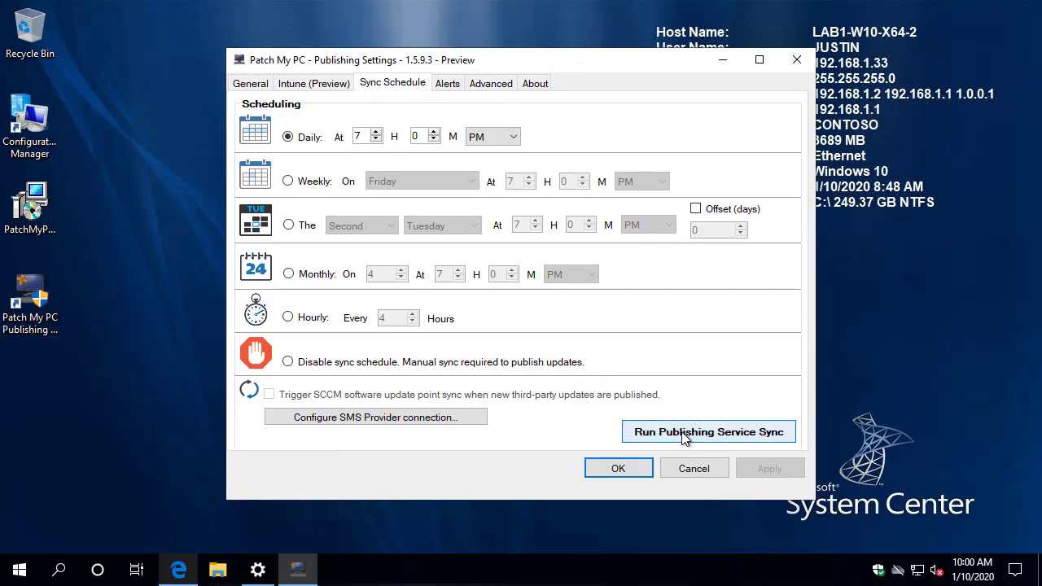
{"action": "left_click", "coordinate": [708, 431]}
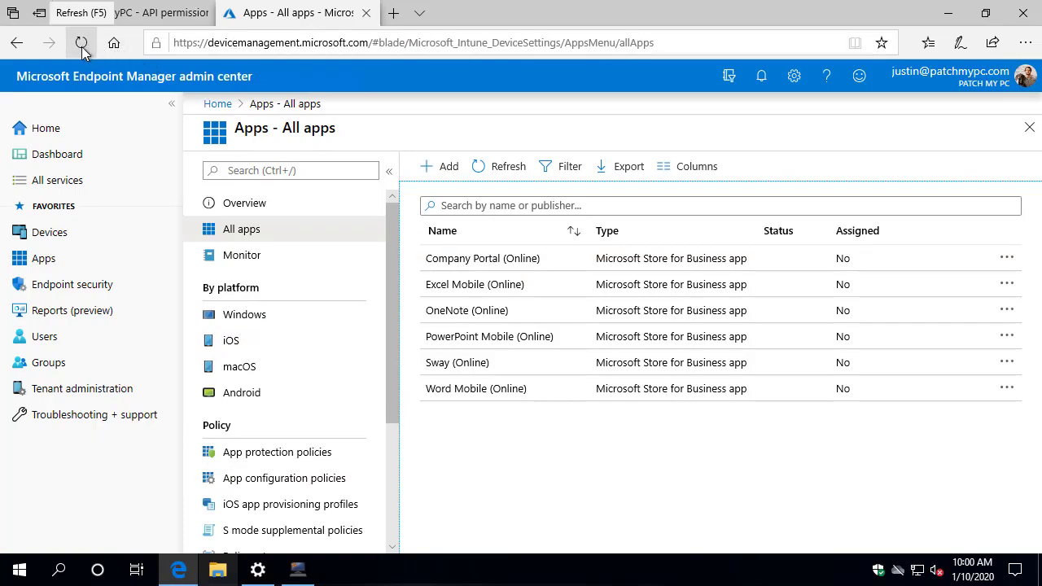
{"action": "left_click", "coordinate": [82, 43]}
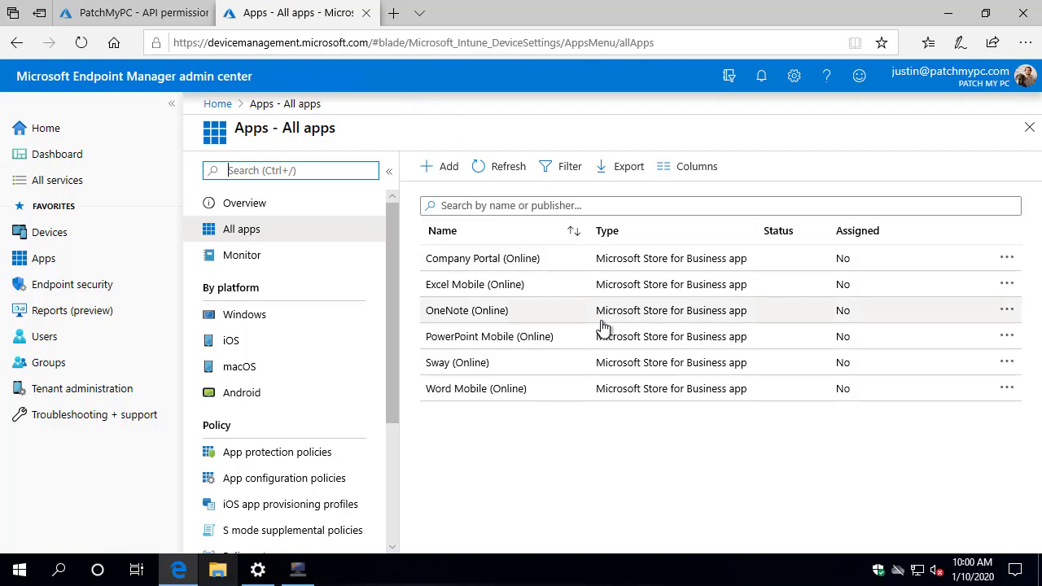
{"action": "left_click", "coordinate": [336, 569]}
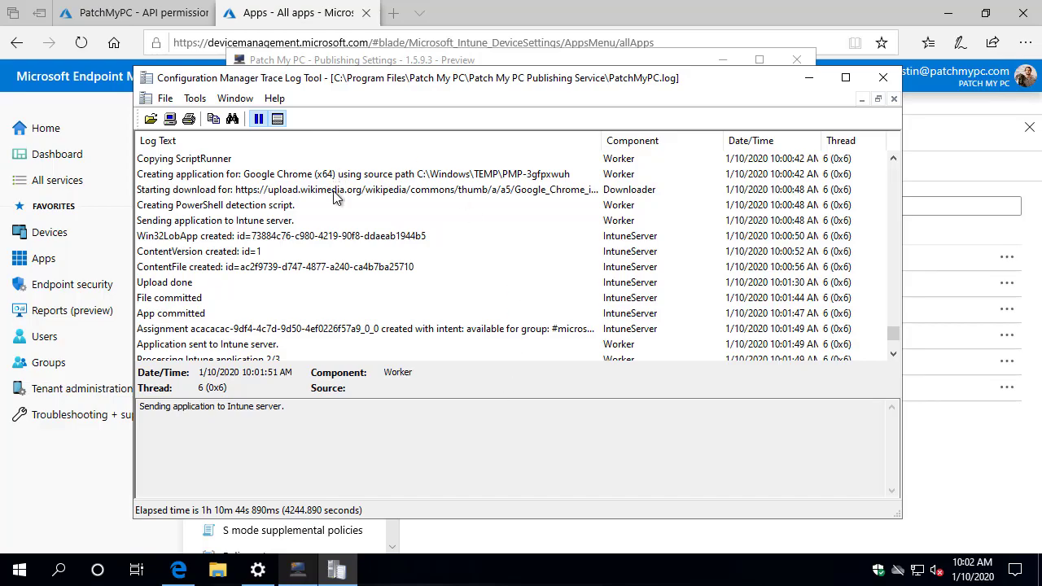
{"action": "mouse_move", "coordinate": [354, 265]}
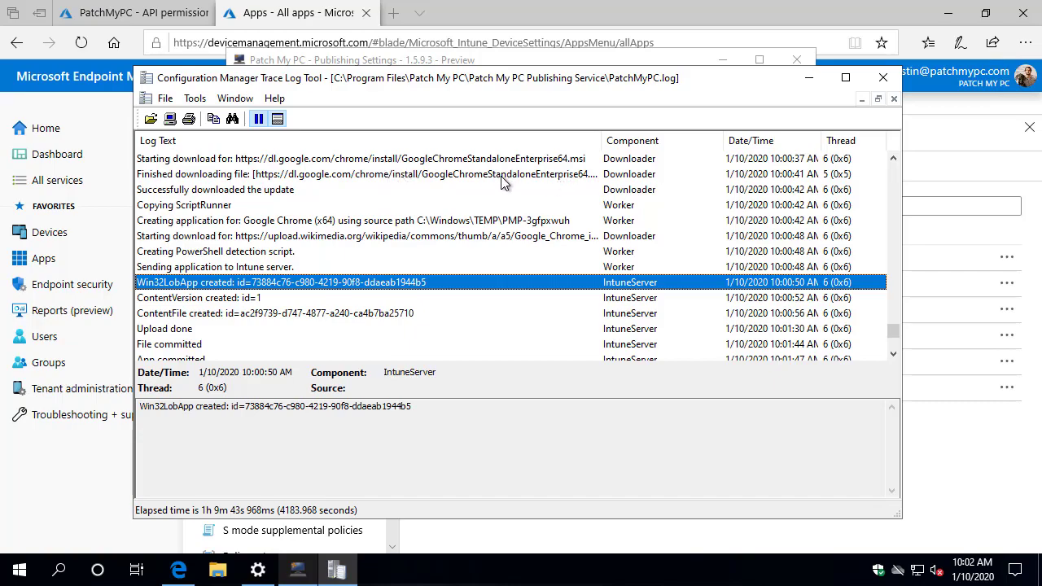
Review PatchMyPC.log's Chrome Win32LobApp, ContentFile and Assignment entries, then close CMTrace.
{"action": "left_click", "coordinate": [274, 313]}
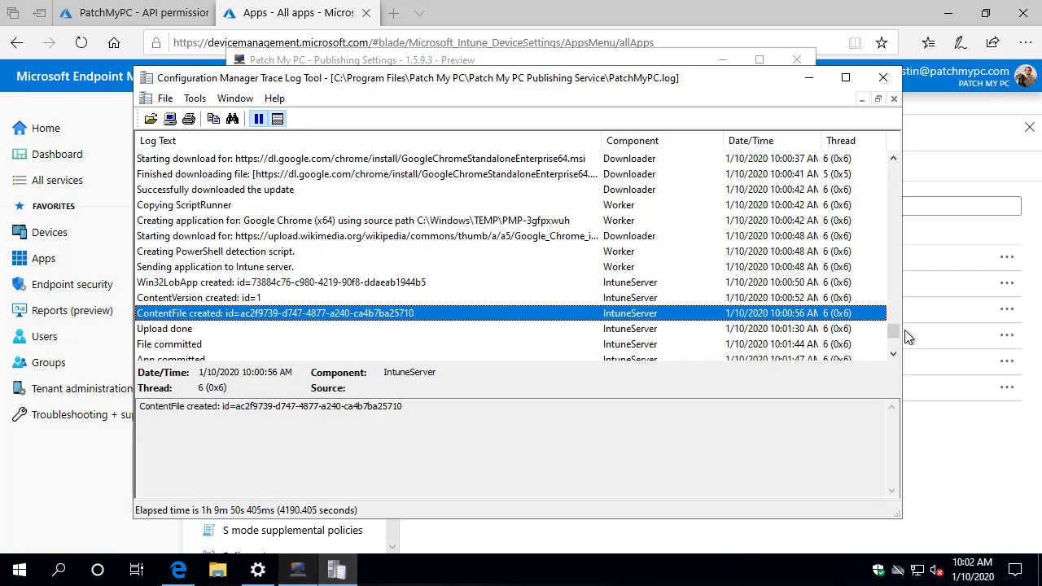
{"action": "left_click", "coordinate": [893, 356]}
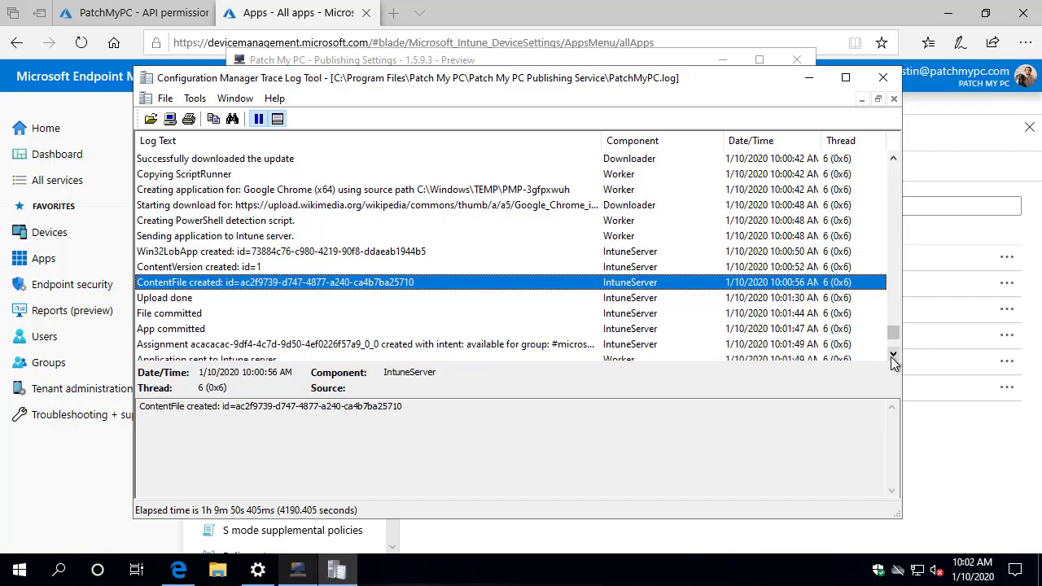
{"action": "left_click", "coordinate": [367, 344]}
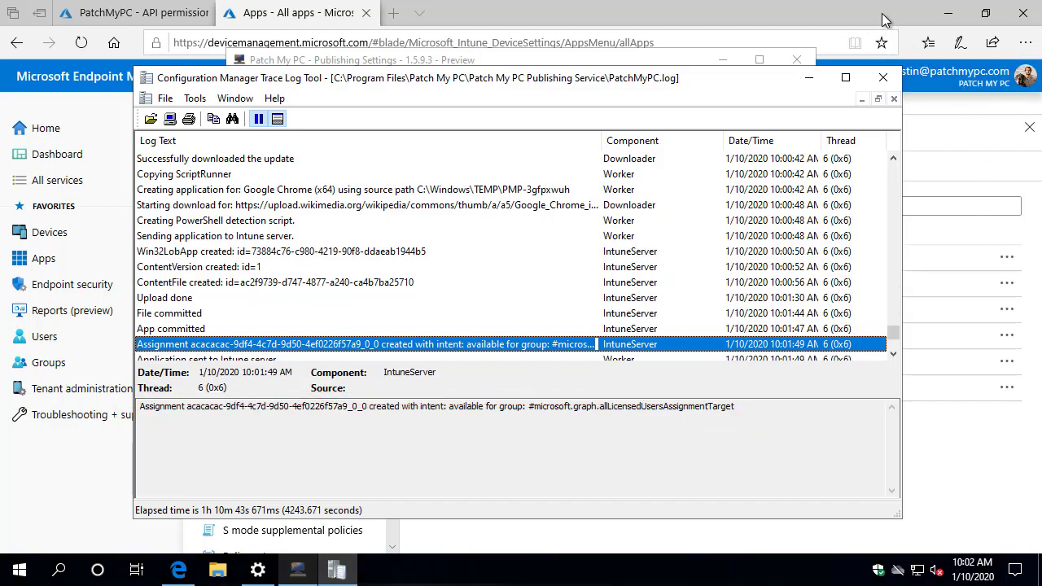
{"action": "left_click", "coordinate": [114, 42]}
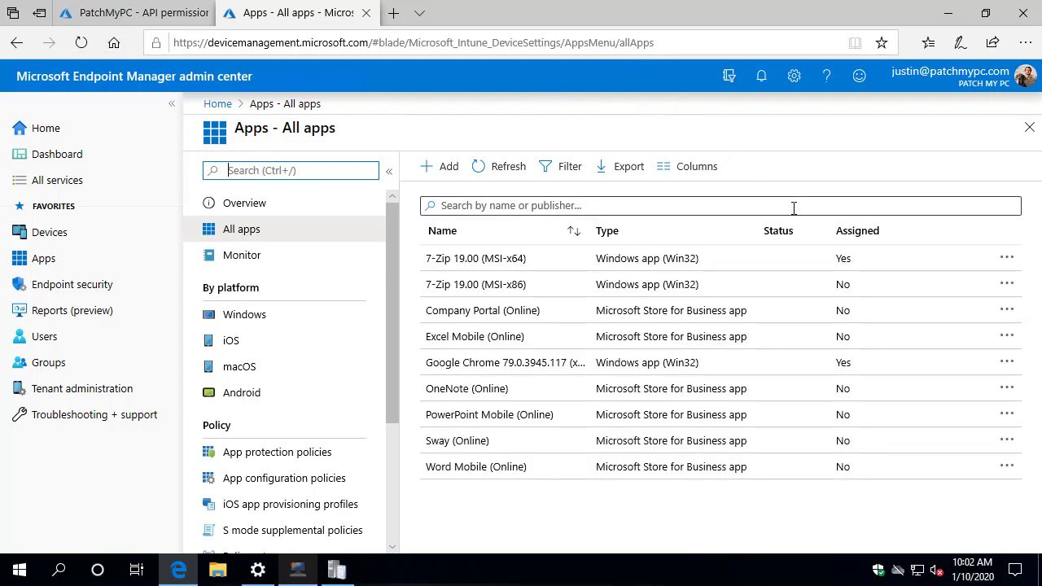
{"action": "mouse_move", "coordinate": [763, 362]}
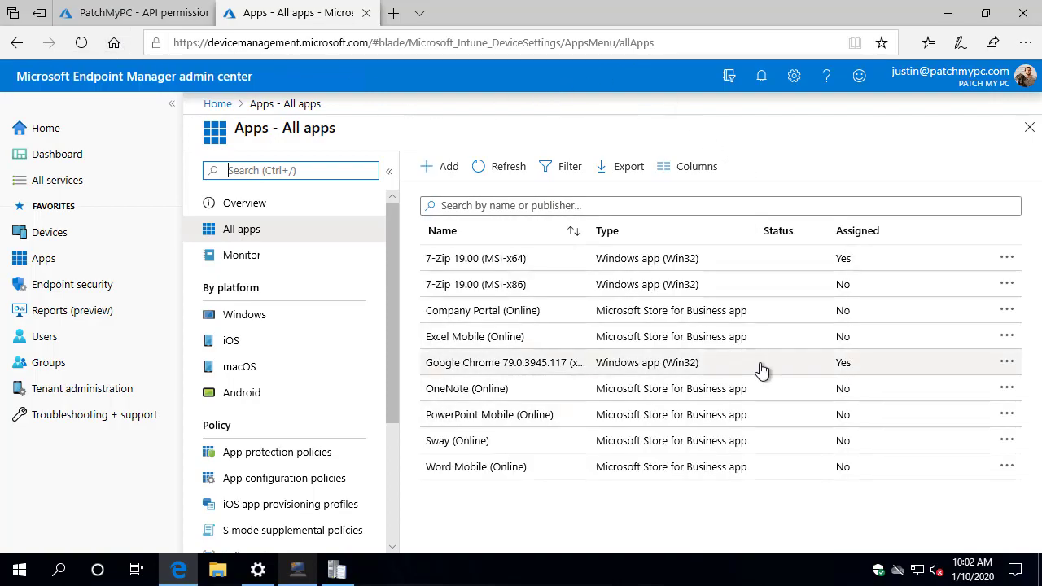
{"action": "mouse_move", "coordinate": [579, 369]}
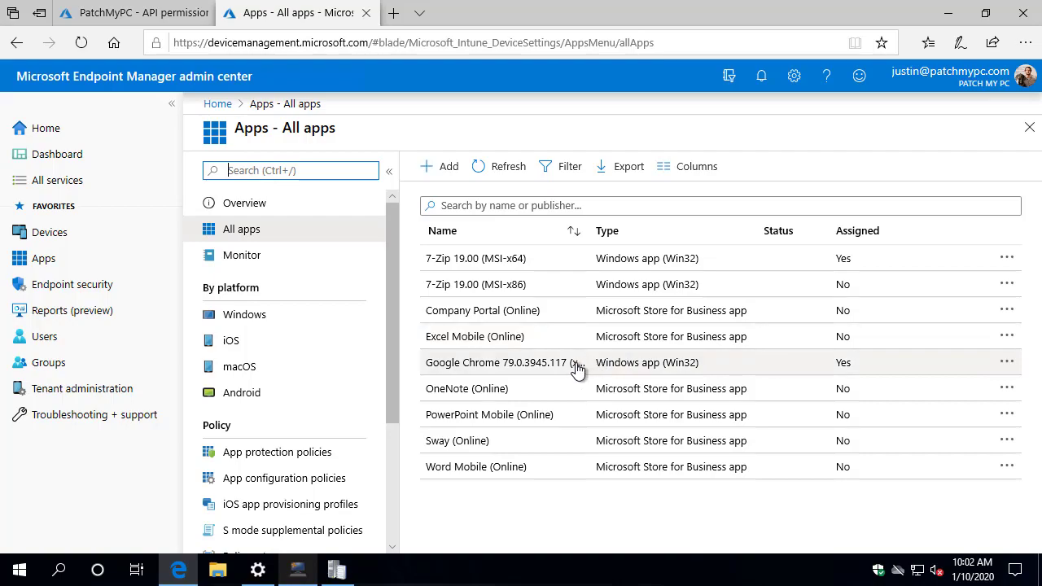
Check Google Chrome 79.0.3945.117 (x64)'s overview and assignments in All apps.
{"action": "left_click", "coordinate": [498, 363]}
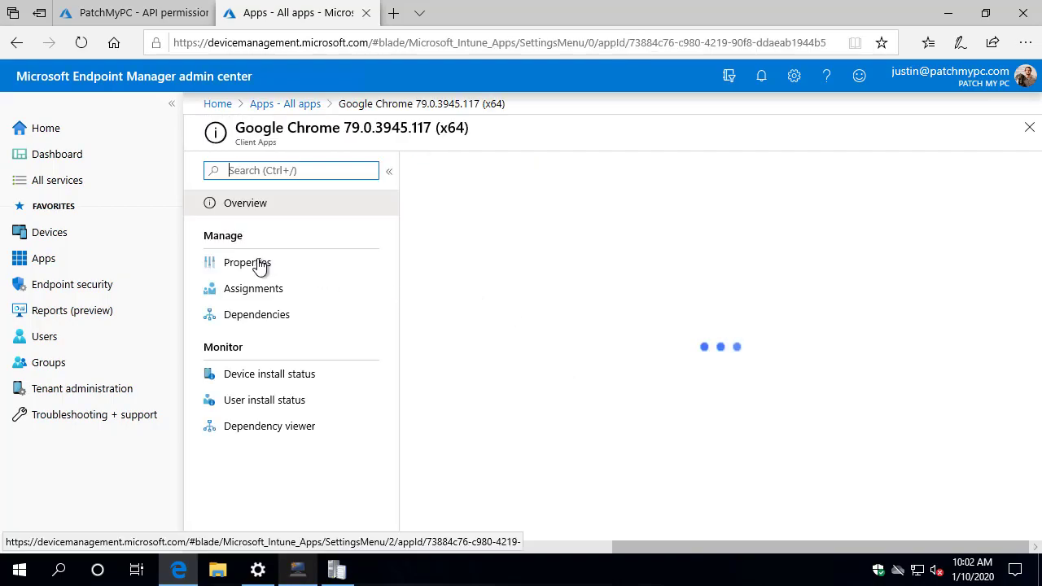
{"action": "left_click", "coordinate": [247, 262]}
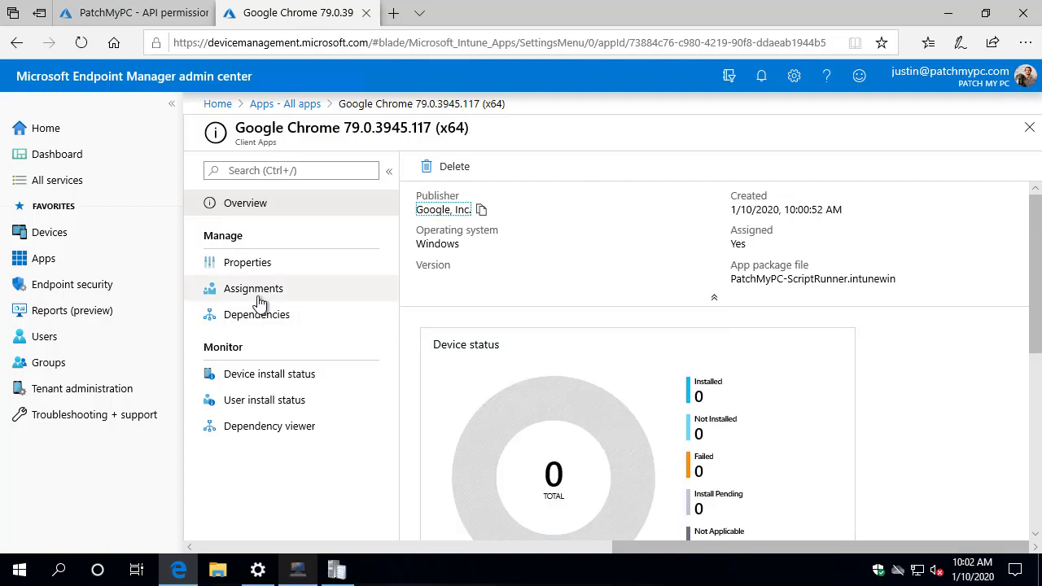
{"action": "left_click", "coordinate": [253, 289]}
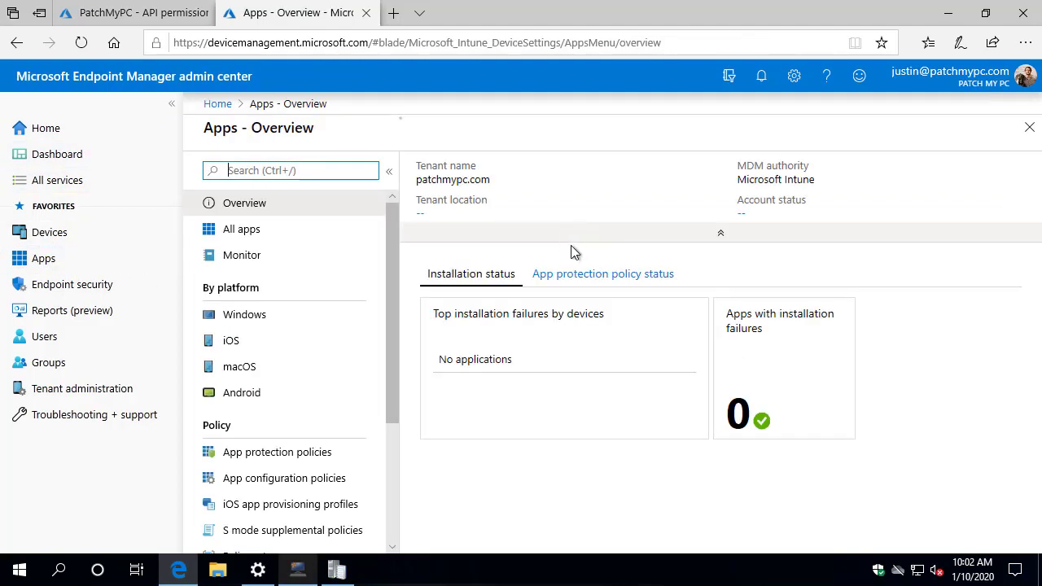
Open 7-Zip 19.00 (MSI-x64) from the All apps list.
{"action": "left_click", "coordinate": [241, 229]}
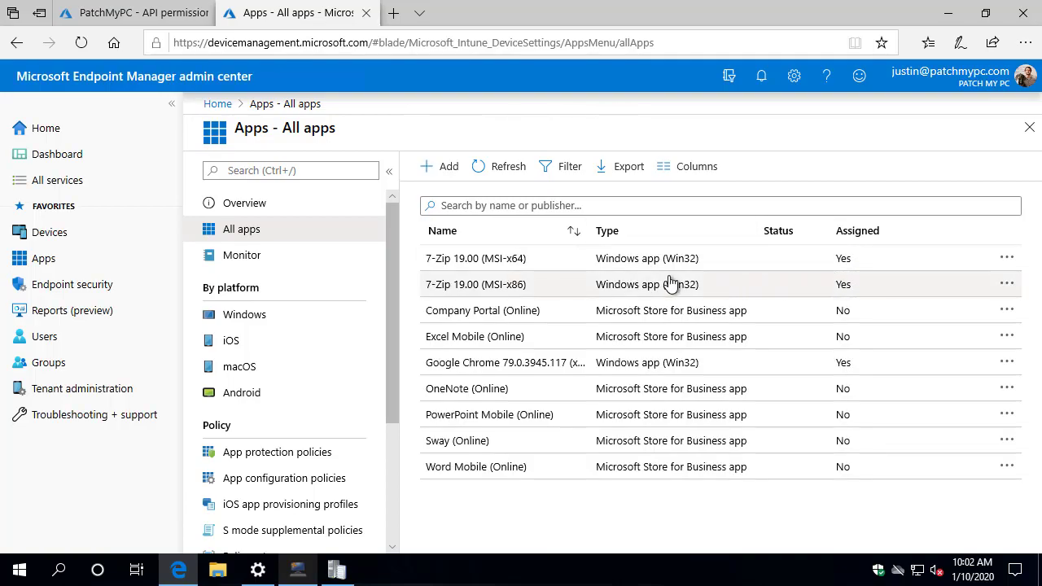
{"action": "mouse_move", "coordinate": [489, 269]}
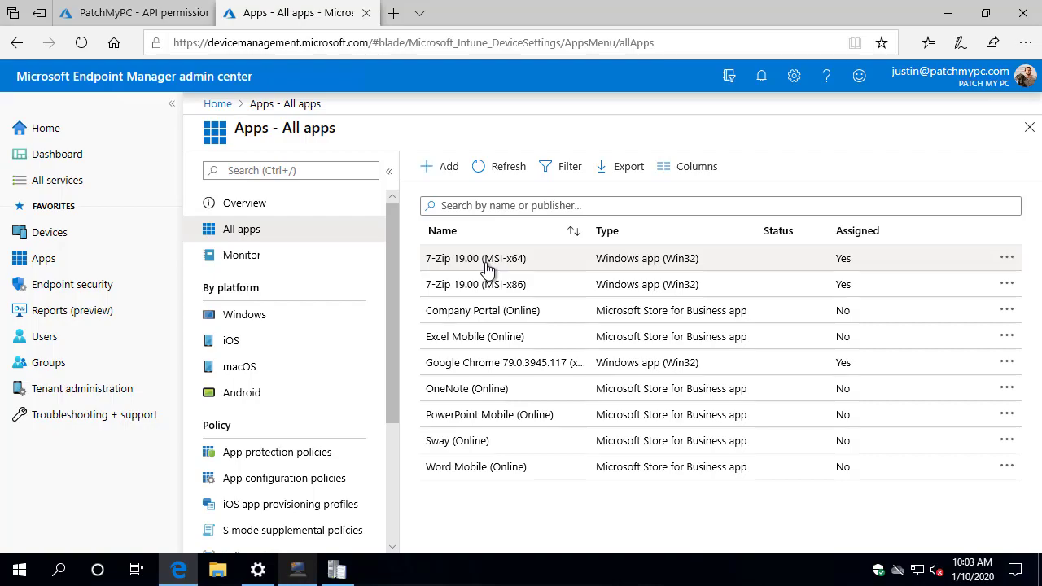
{"action": "left_click", "coordinate": [476, 258]}
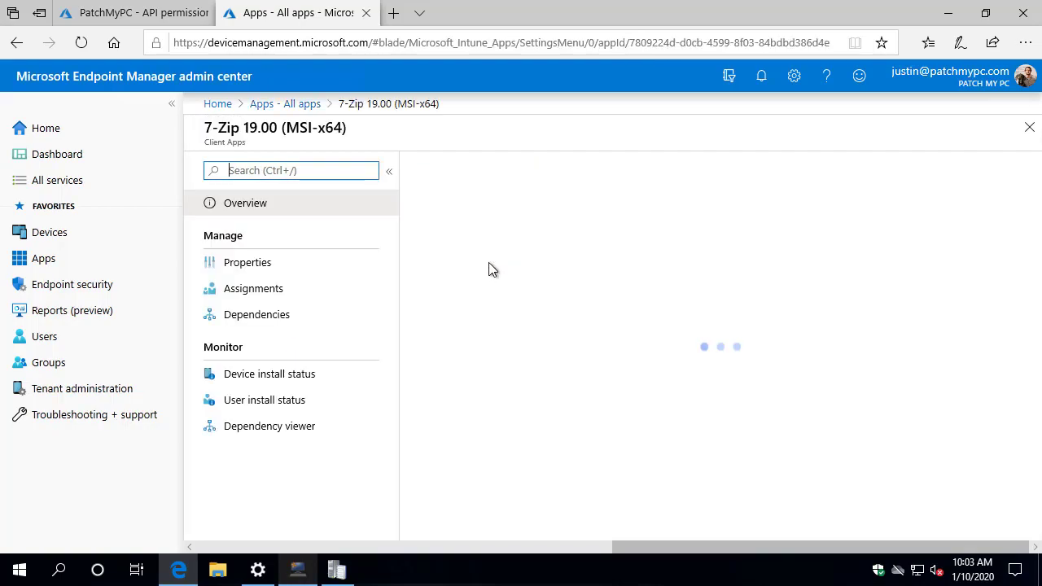